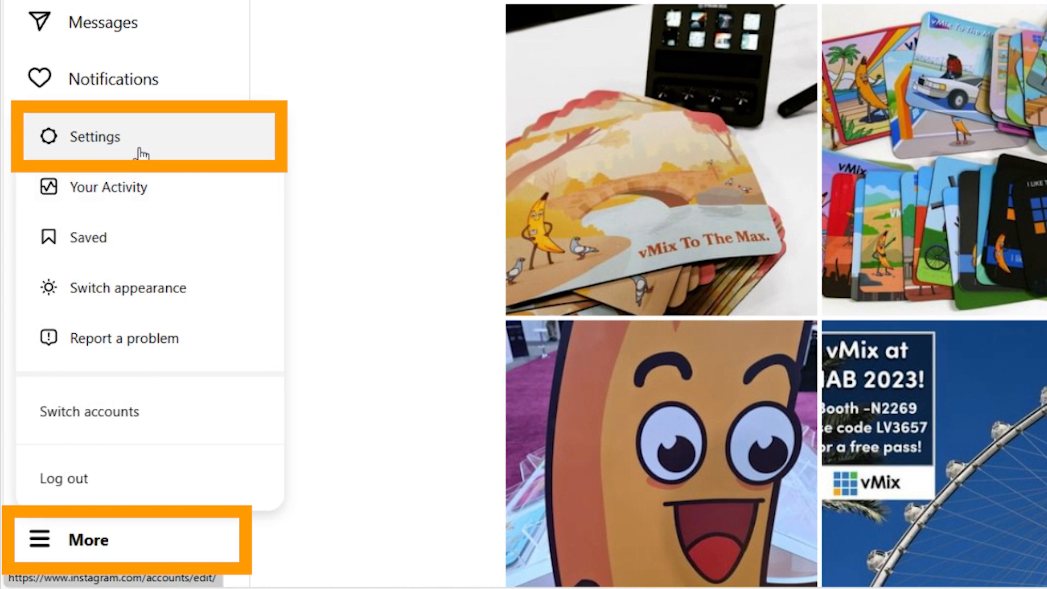
Step: Reach the Account type and tools page from Instagram's settings
click(94, 137)
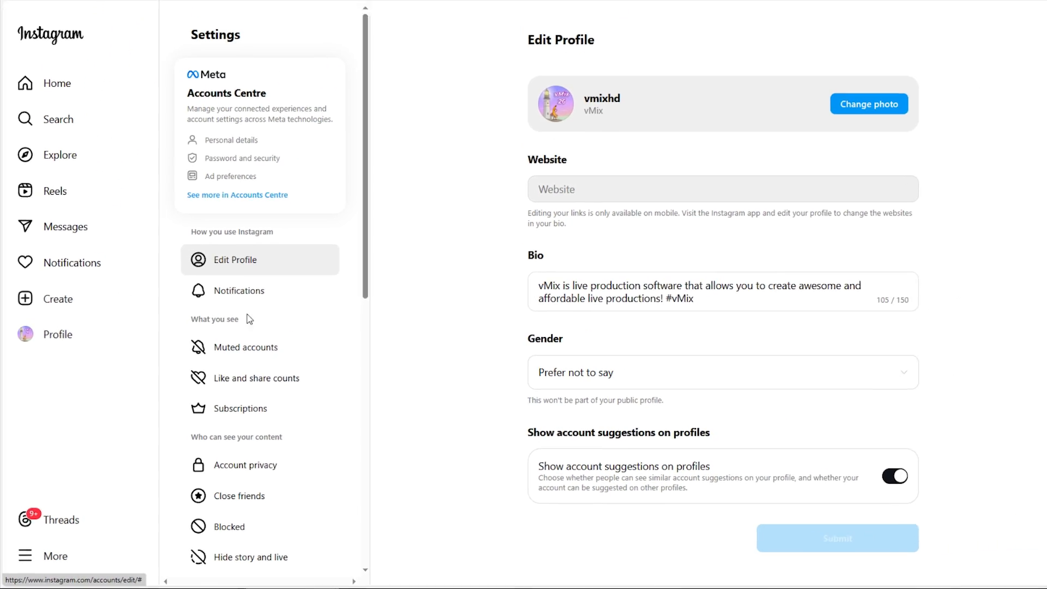
scroll(down, 3)
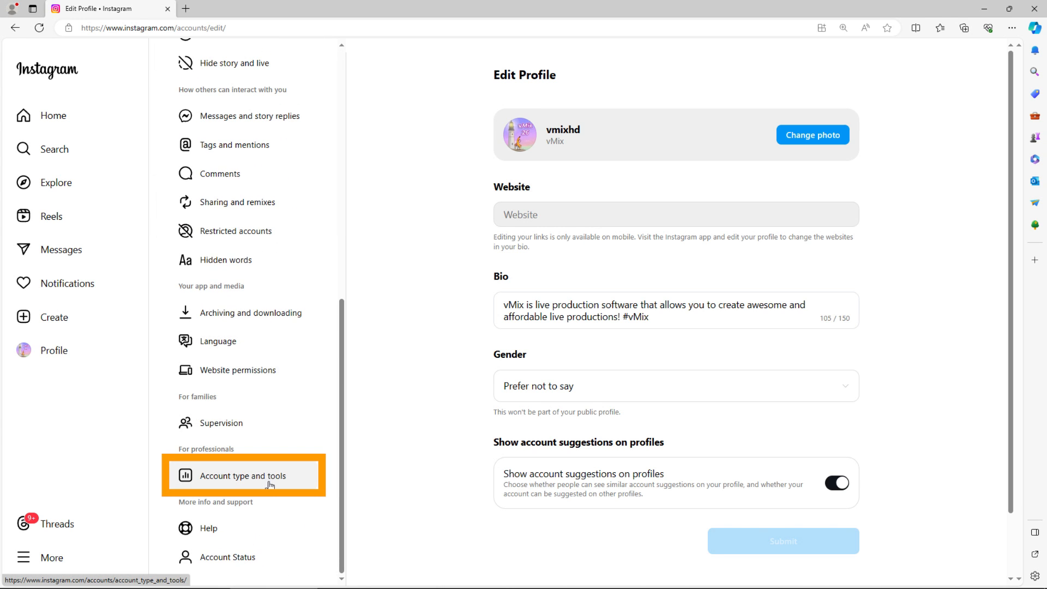
click(243, 475)
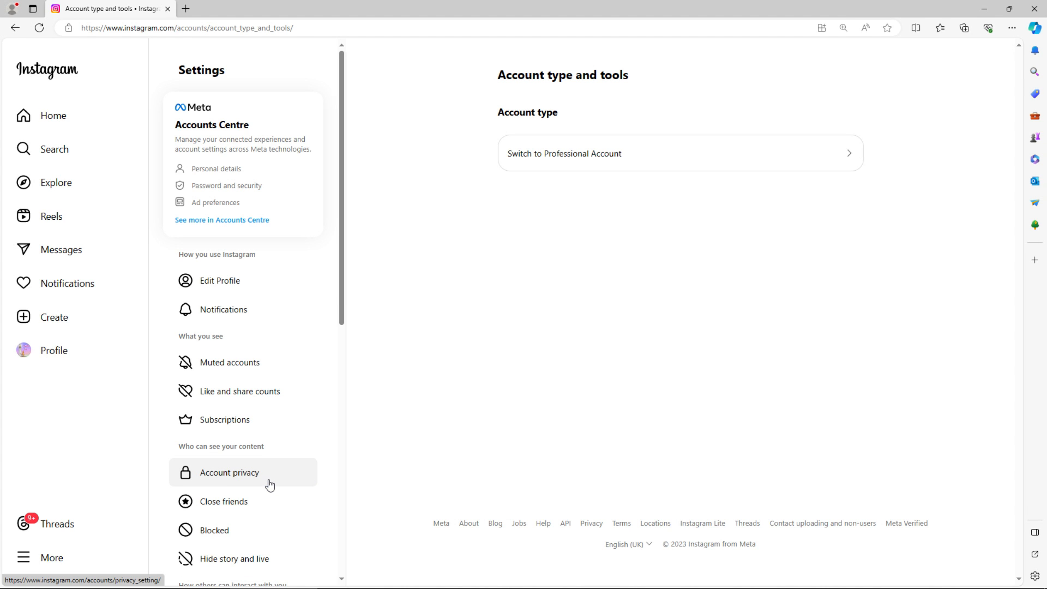
mouse_move(680, 153)
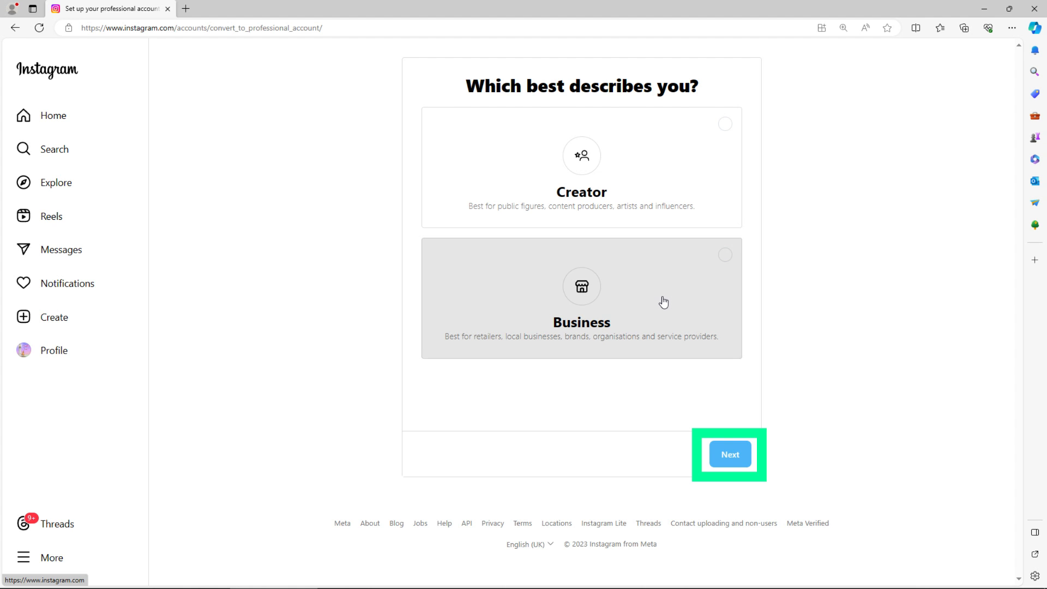
Step: Switch to a Business account in the Product/Service category, skipping public contact info
click(729, 454)
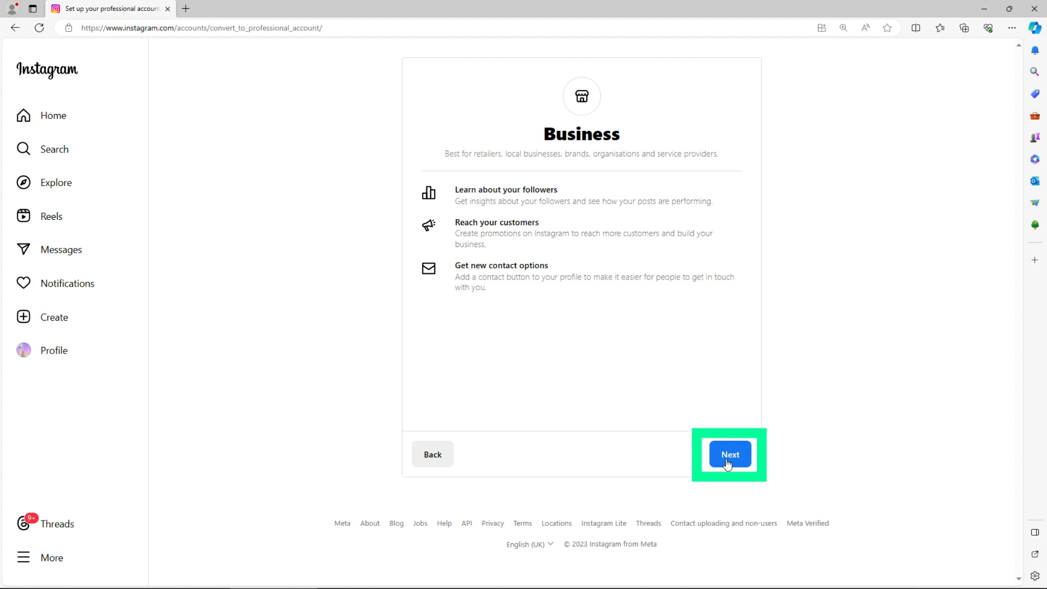
click(729, 454)
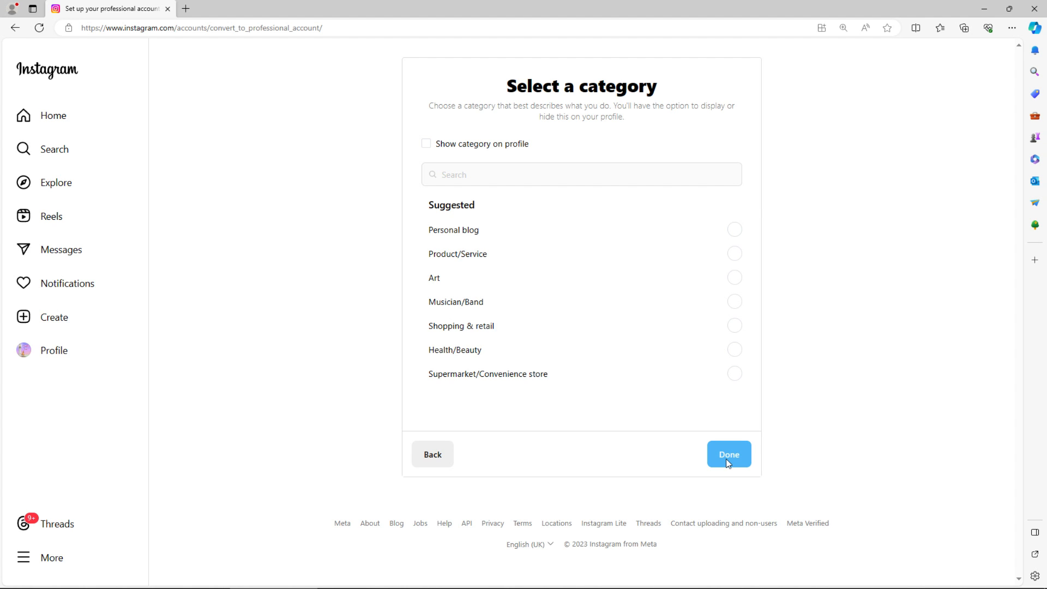
mouse_move(731, 441)
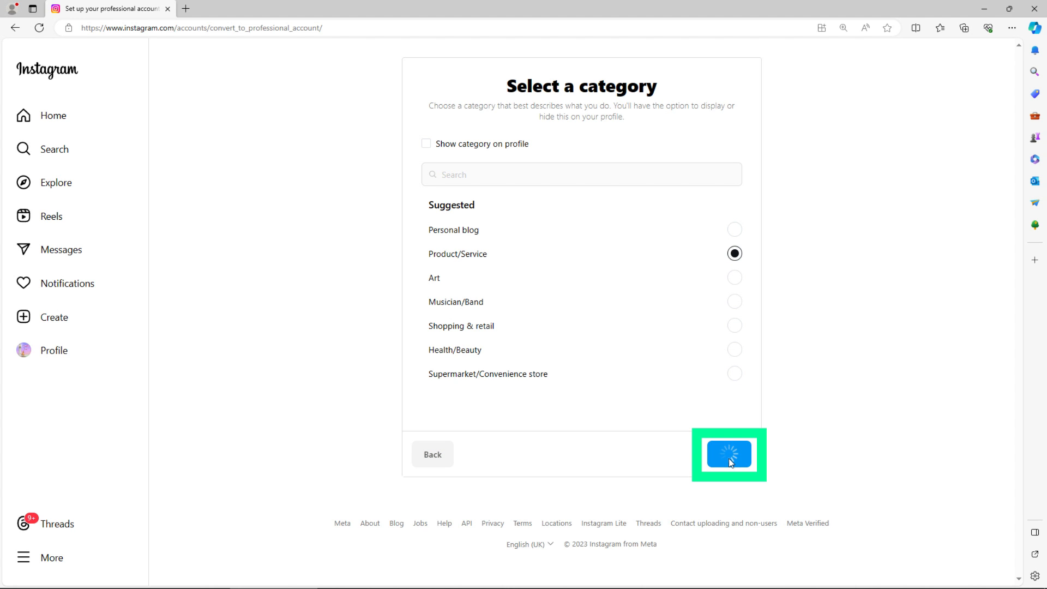
click(728, 453)
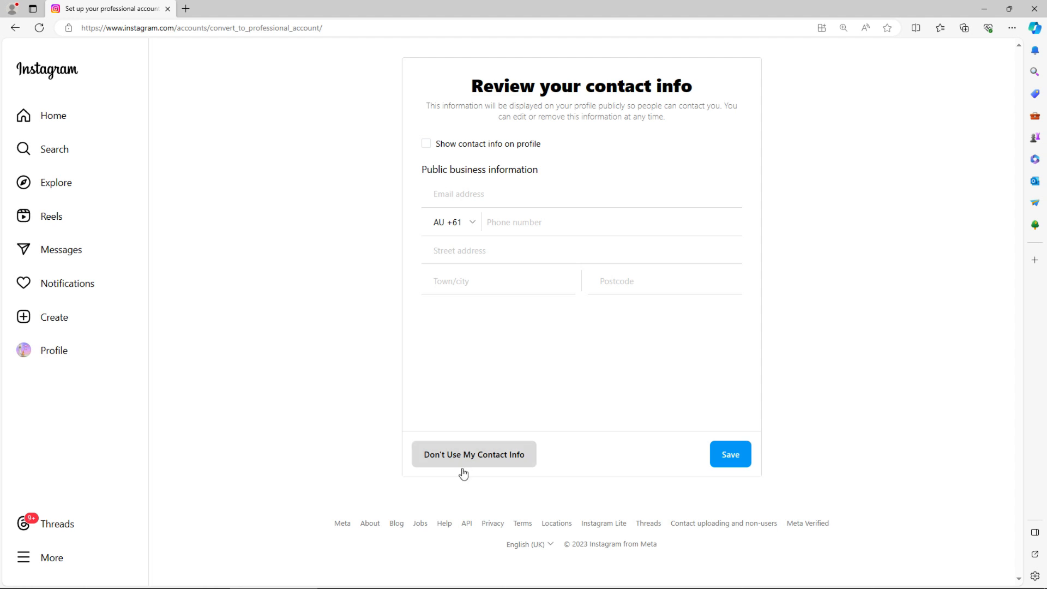
click(473, 453)
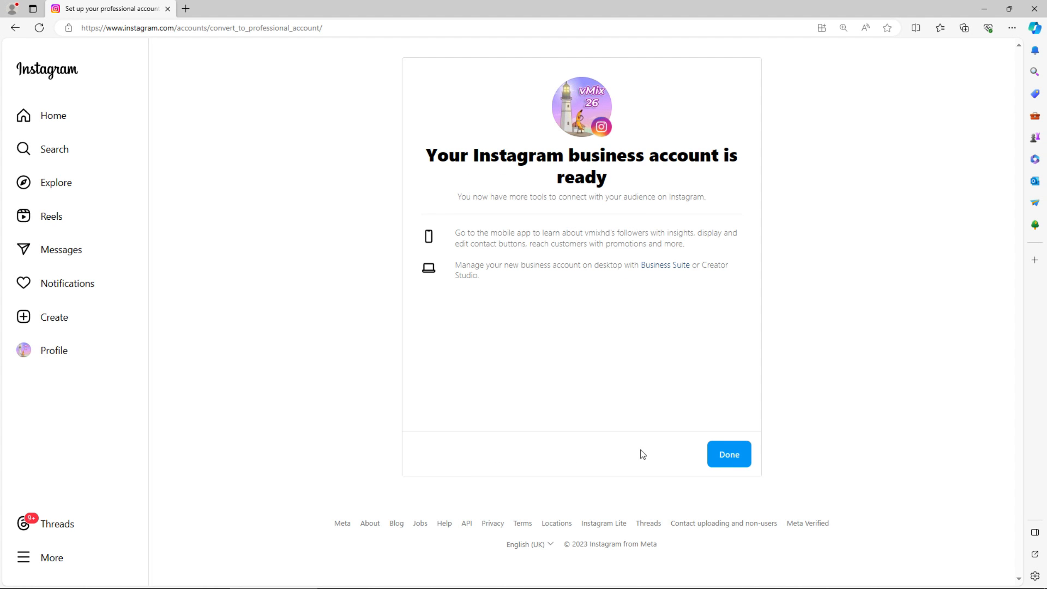
click(728, 454)
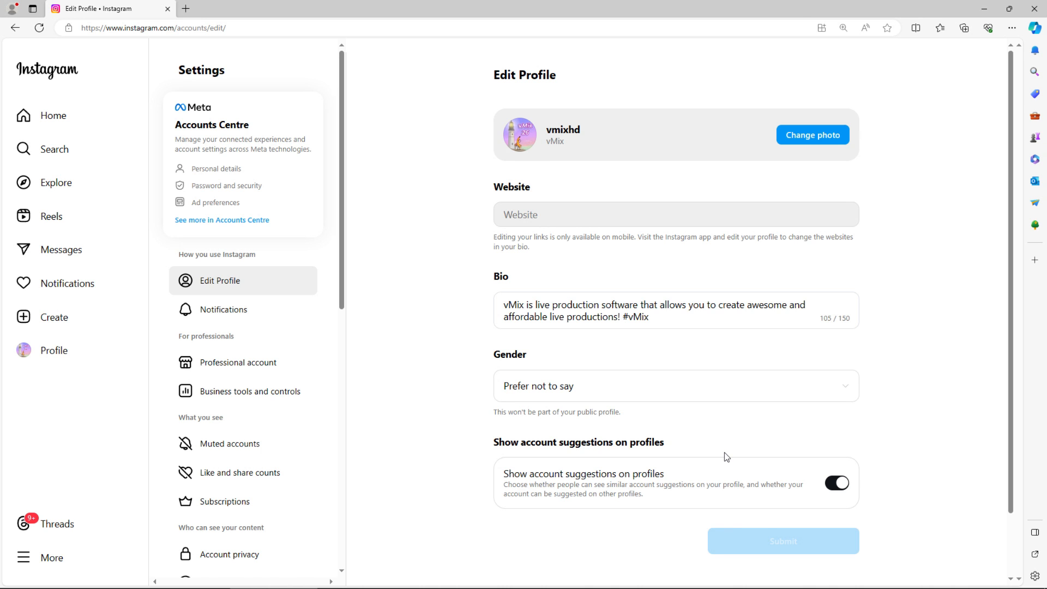
Step: Show Instagram's Create options for a post or live video
click(43, 316)
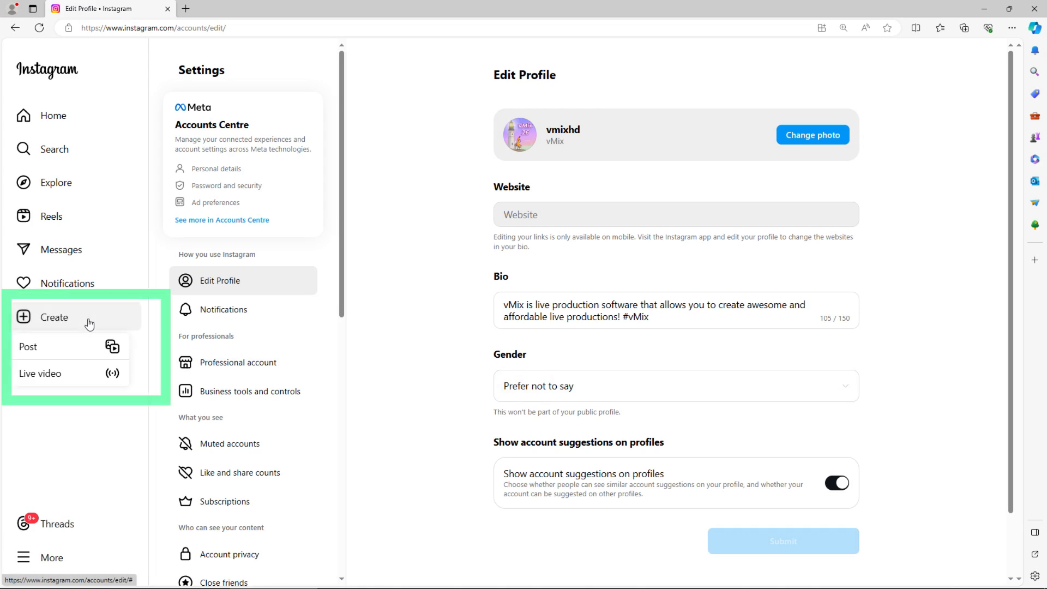
mouse_move(71, 380)
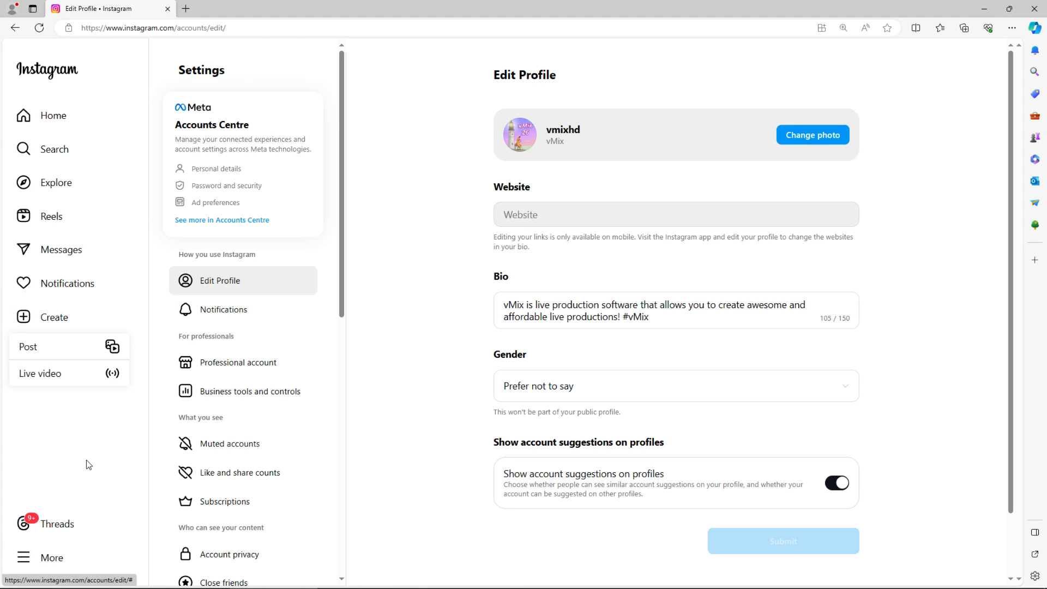
mouse_move(87, 461)
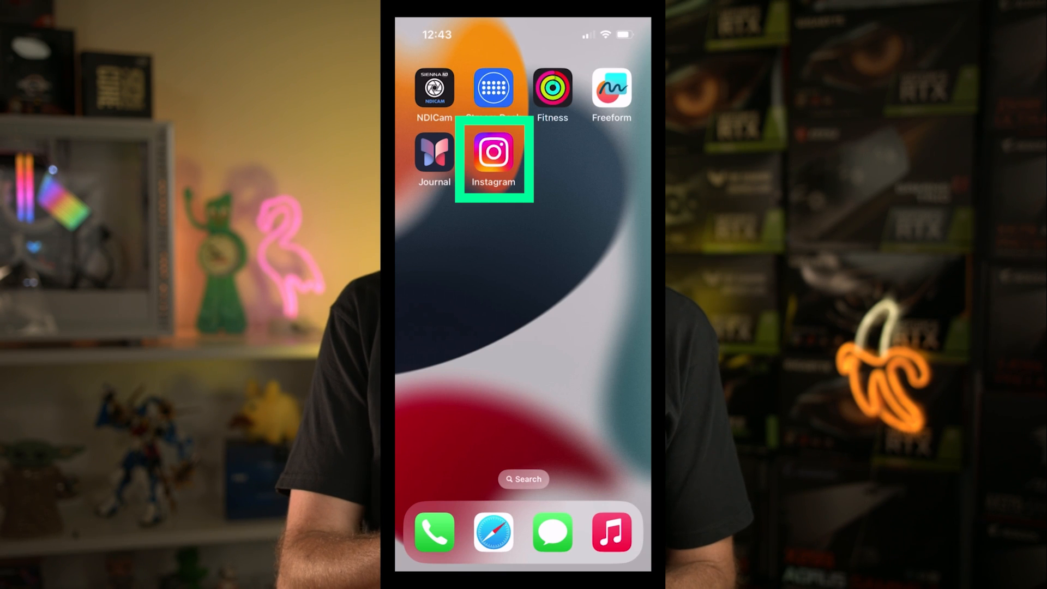
Step: In the Instagram iPhone app, reach the Archiving and downloading settings
click(492, 160)
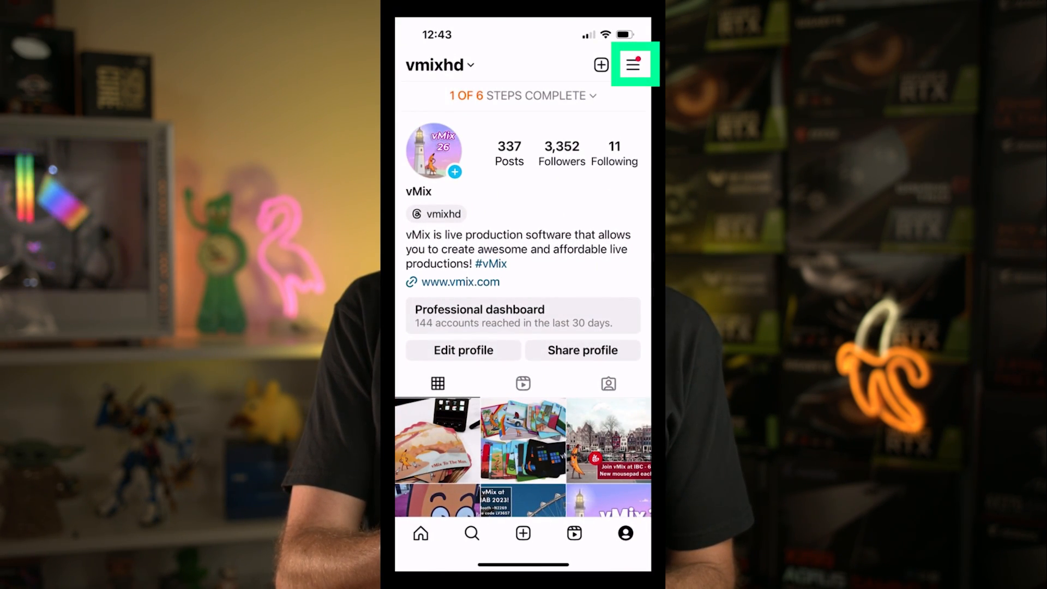
click(632, 64)
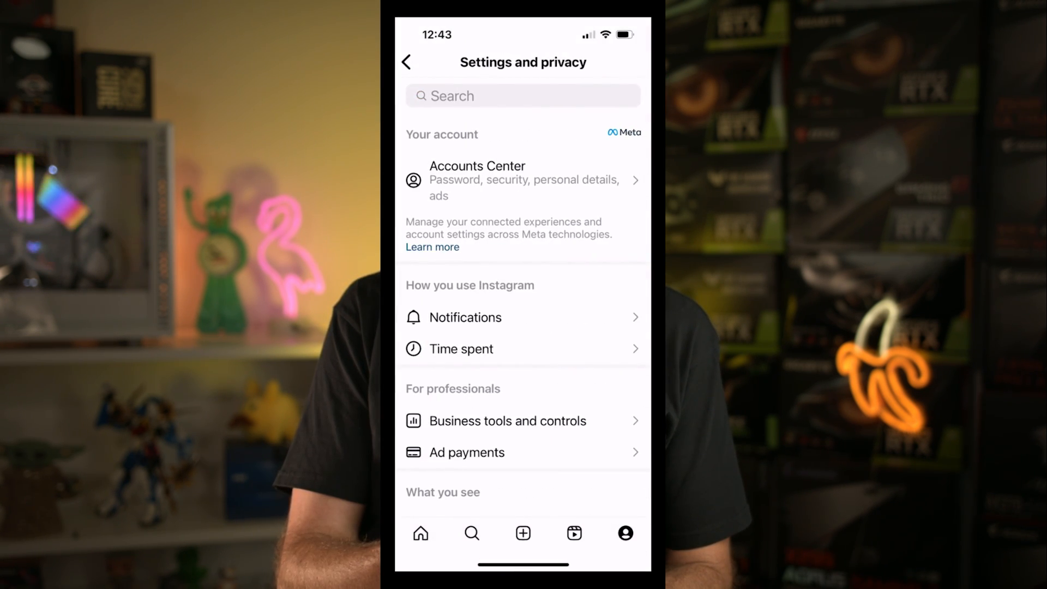
scroll(down, 3)
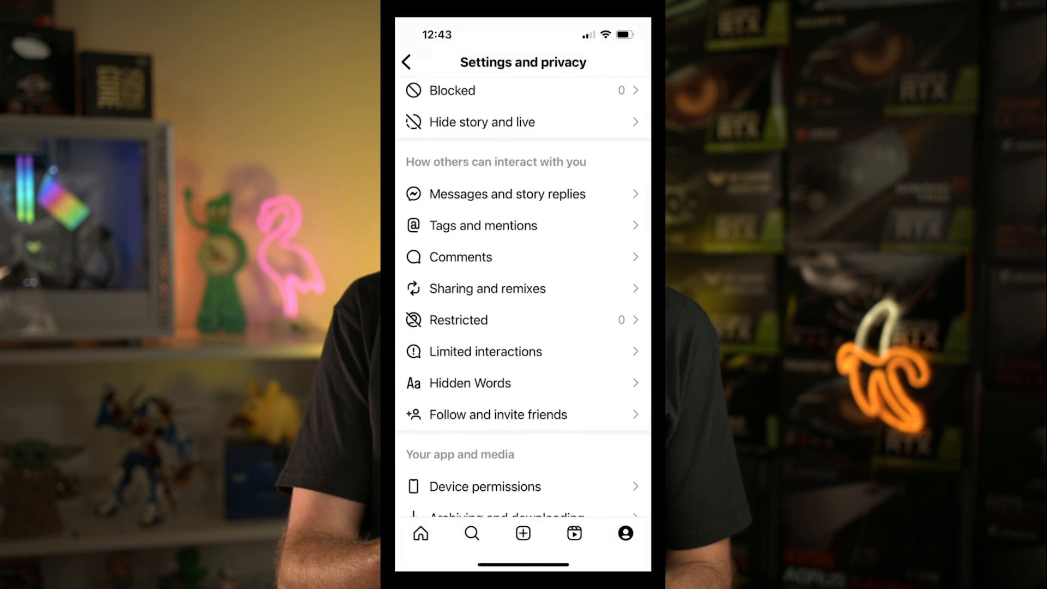
scroll(down, 3)
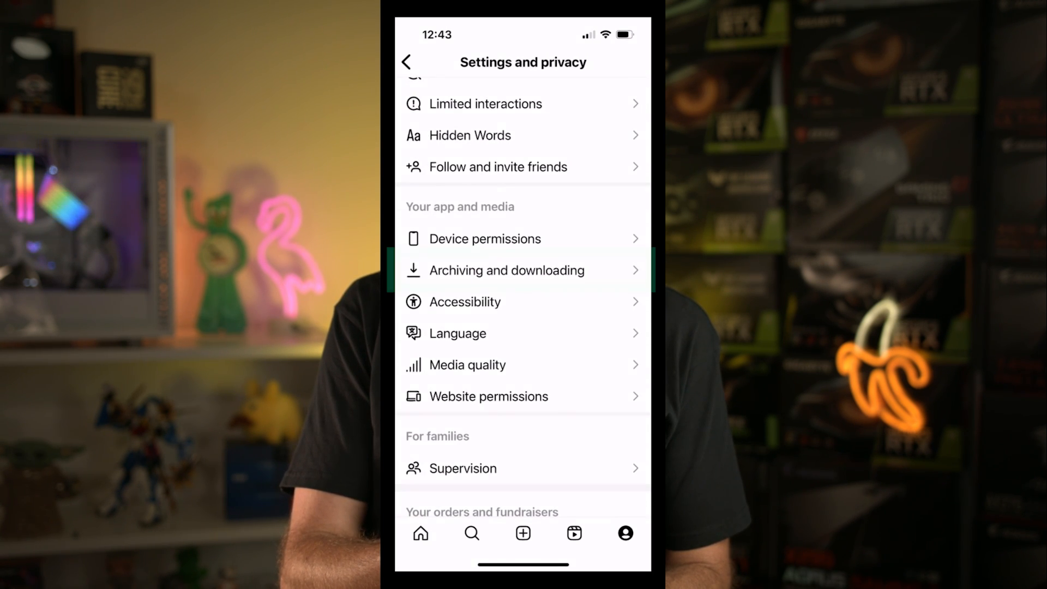
click(506, 270)
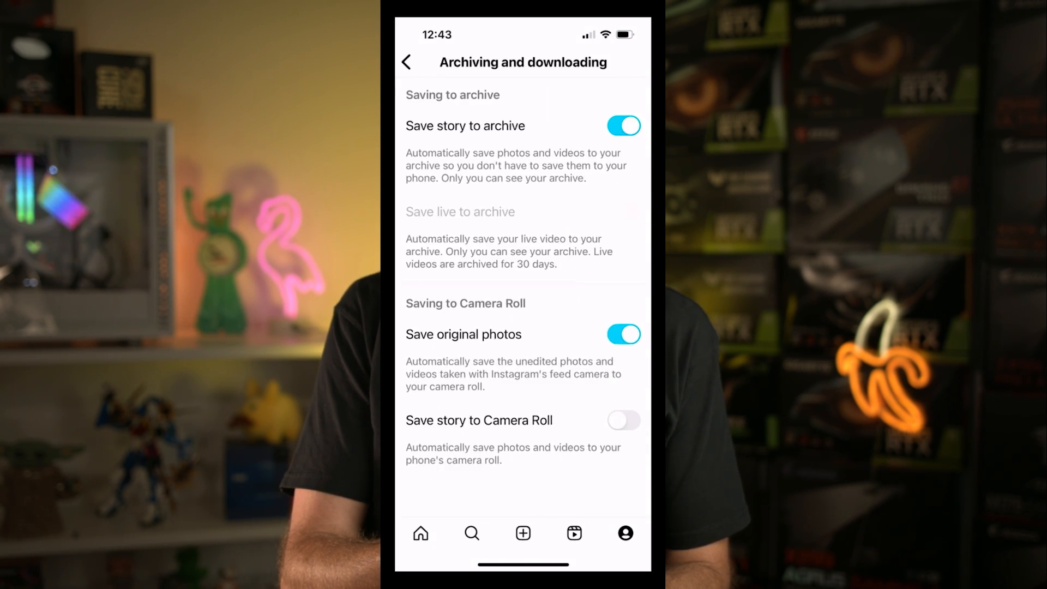
Step: Turn on Save live to archive and return to the profile
click(622, 211)
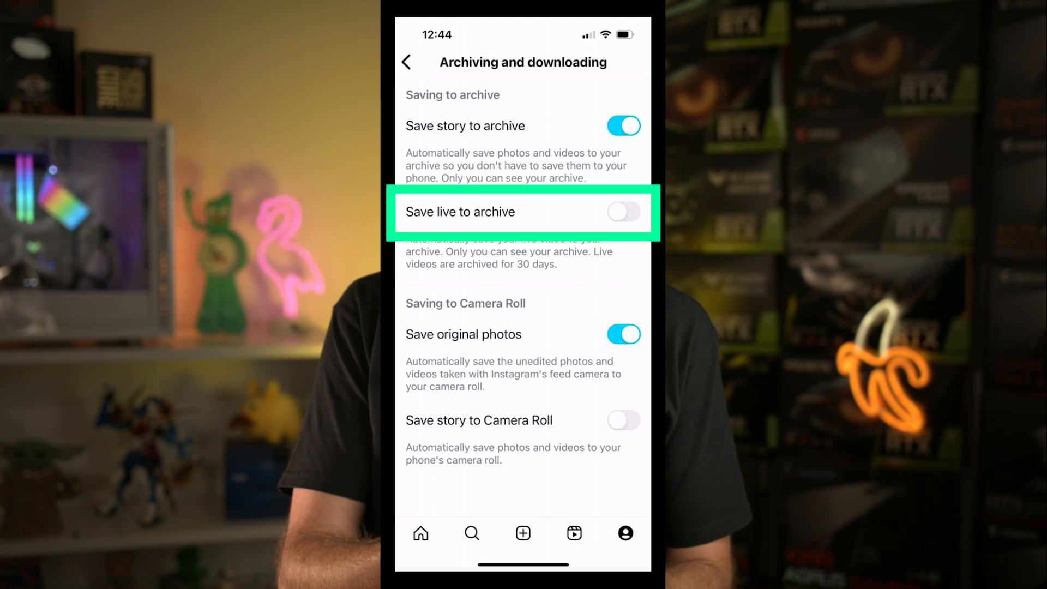
click(623, 213)
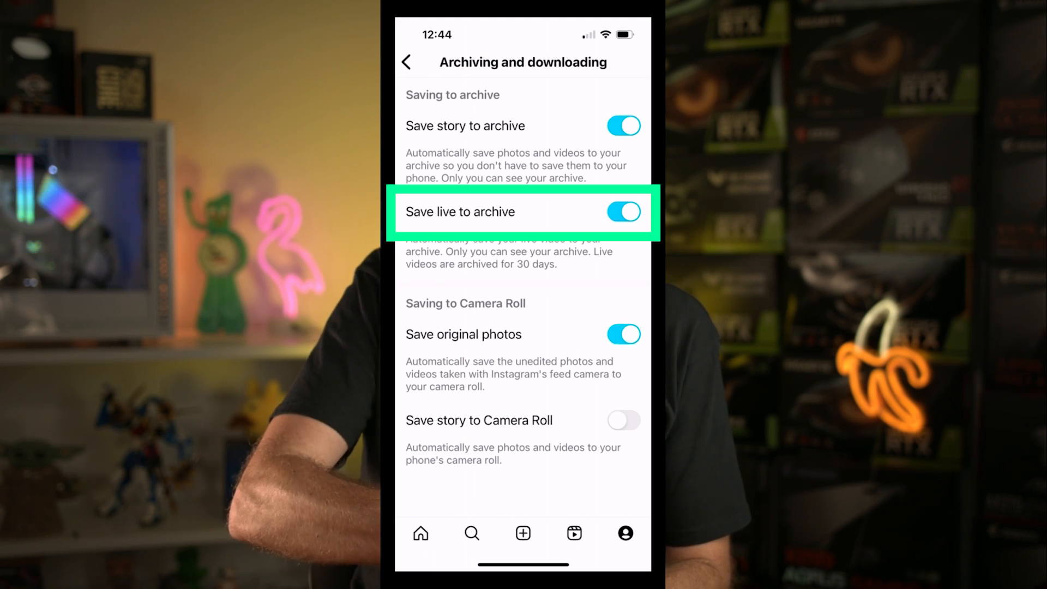
click(407, 62)
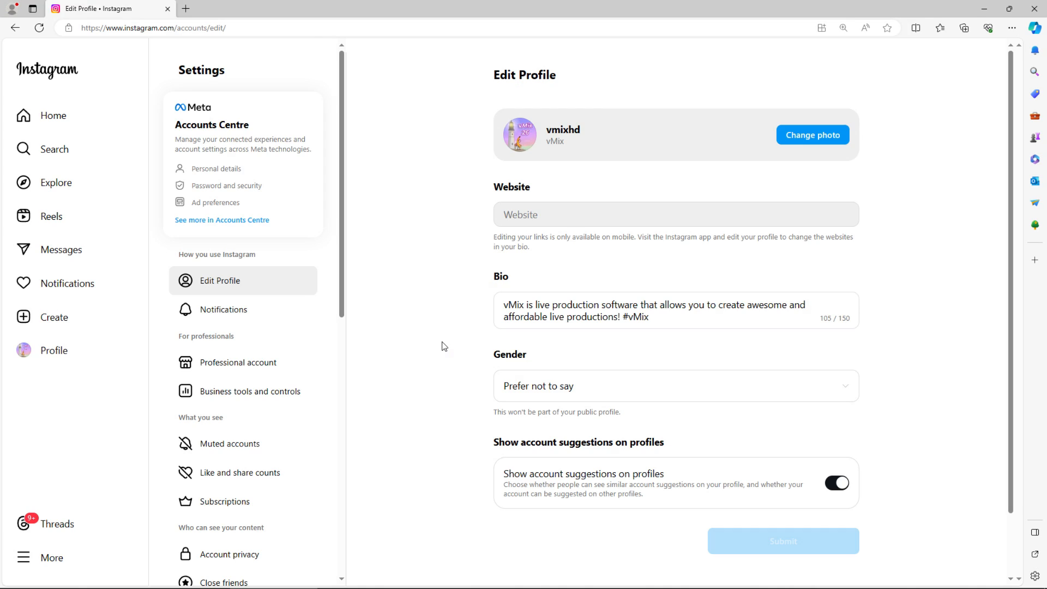
mouse_move(75, 325)
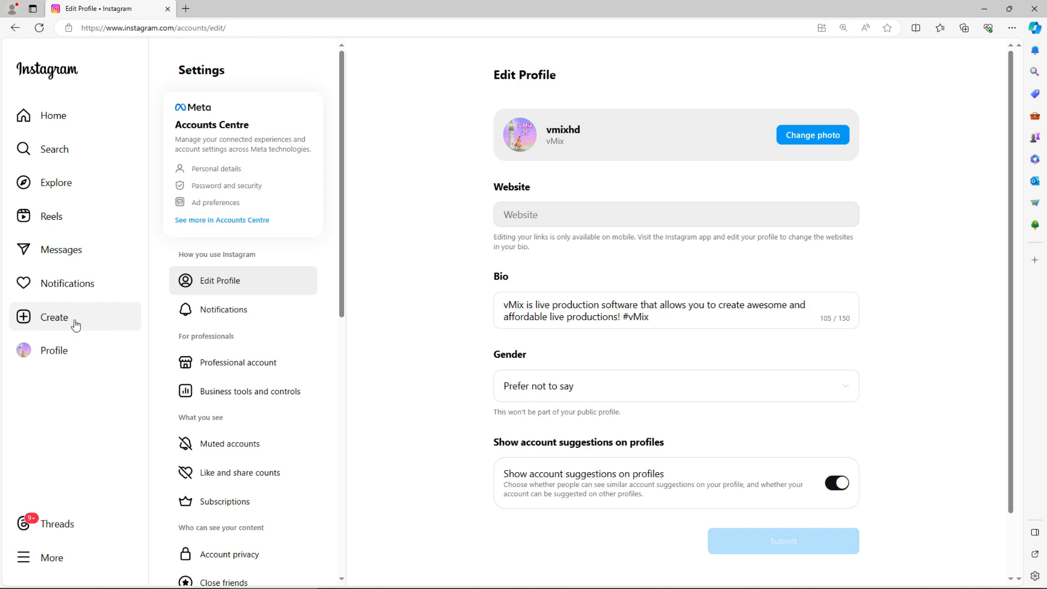
Step: Start a new Live video from Instagram's Create menu on the web
click(54, 318)
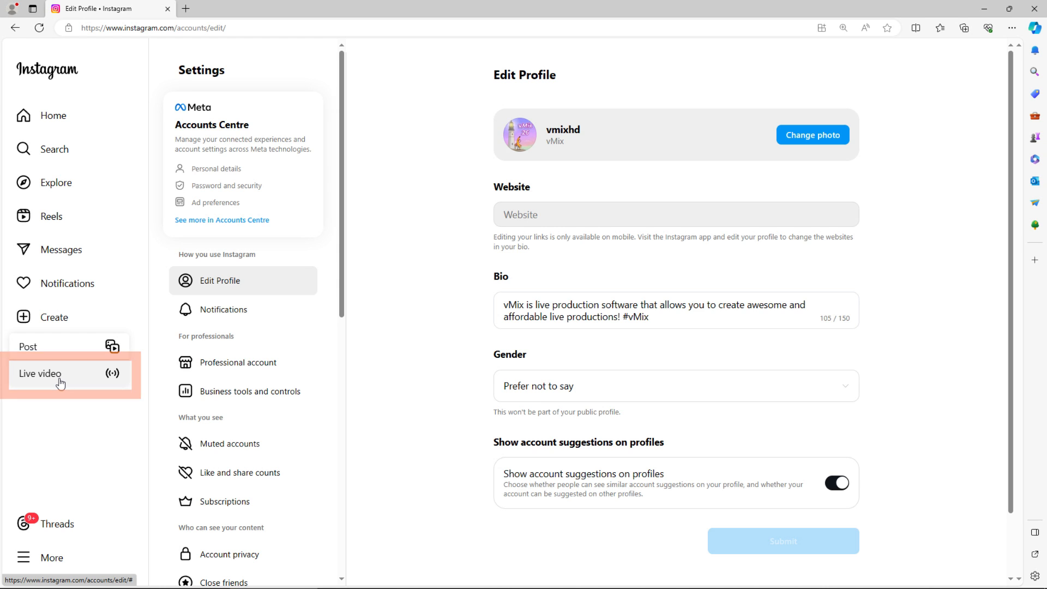
click(40, 373)
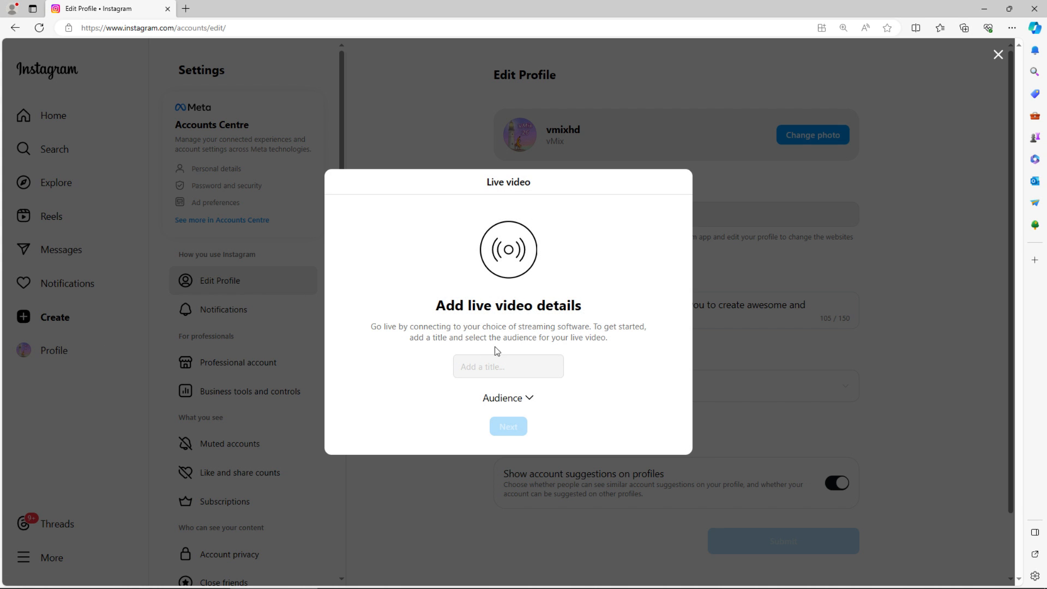
Step: Title the live video 'vMix Live Stream'
click(508, 367)
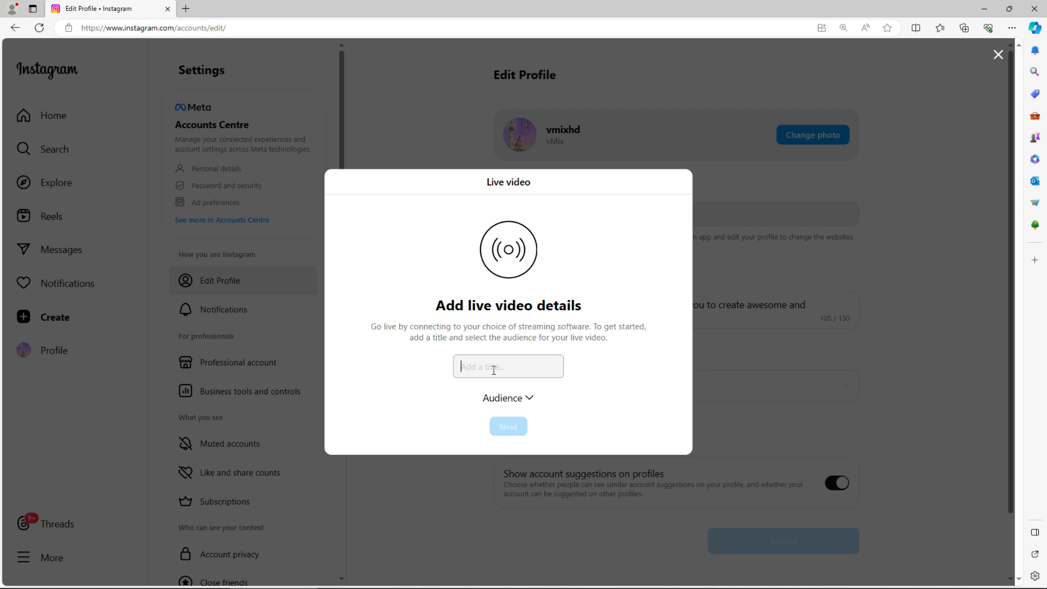
text(vMix)
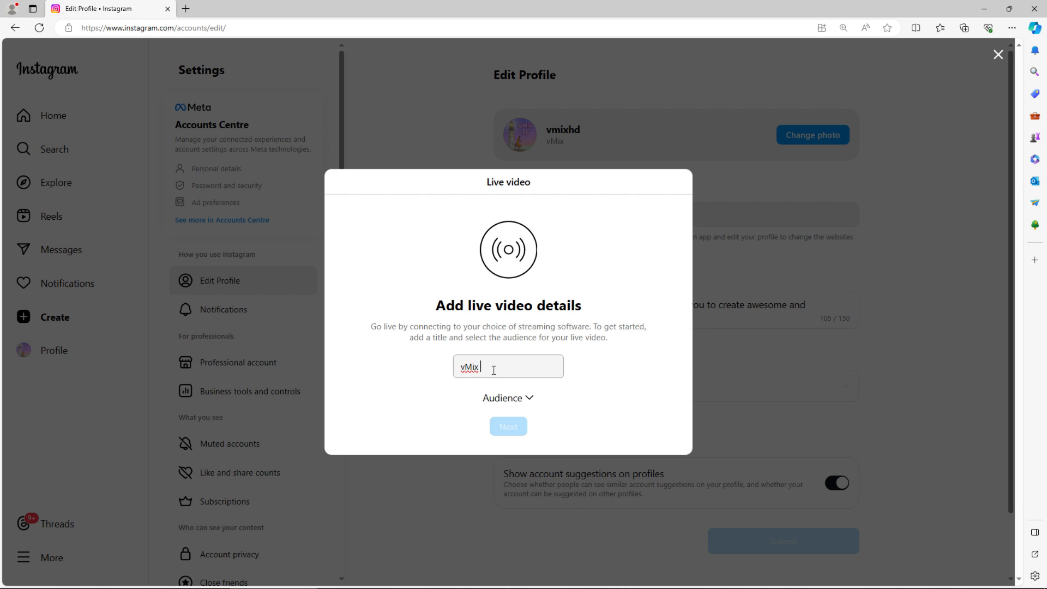
text(Live Str)
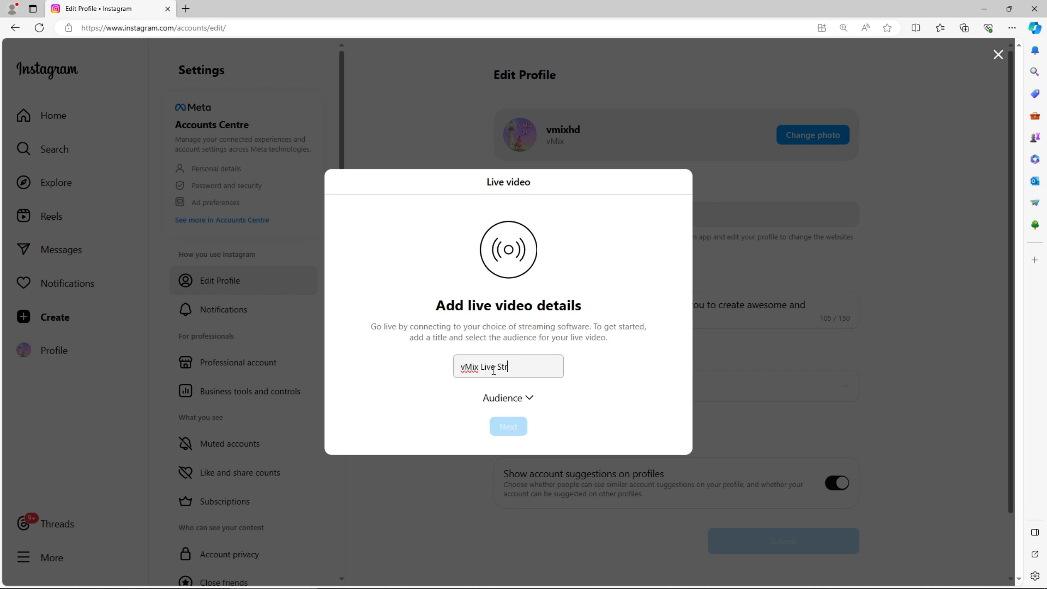
text(eam)
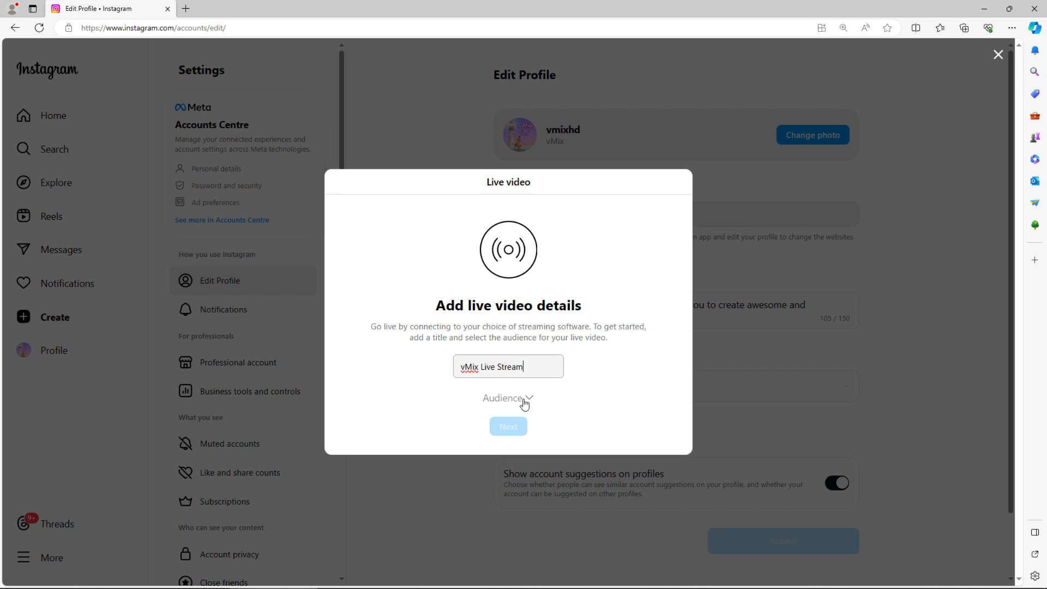
Step: Set the audience to Public and continue to the streaming setup
click(508, 398)
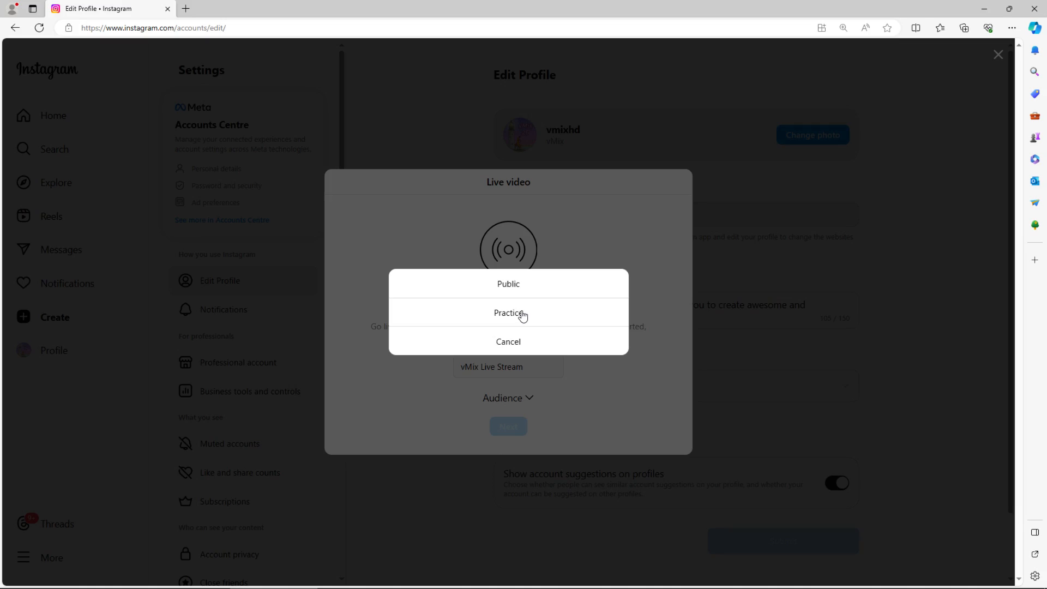
mouse_move(530, 286)
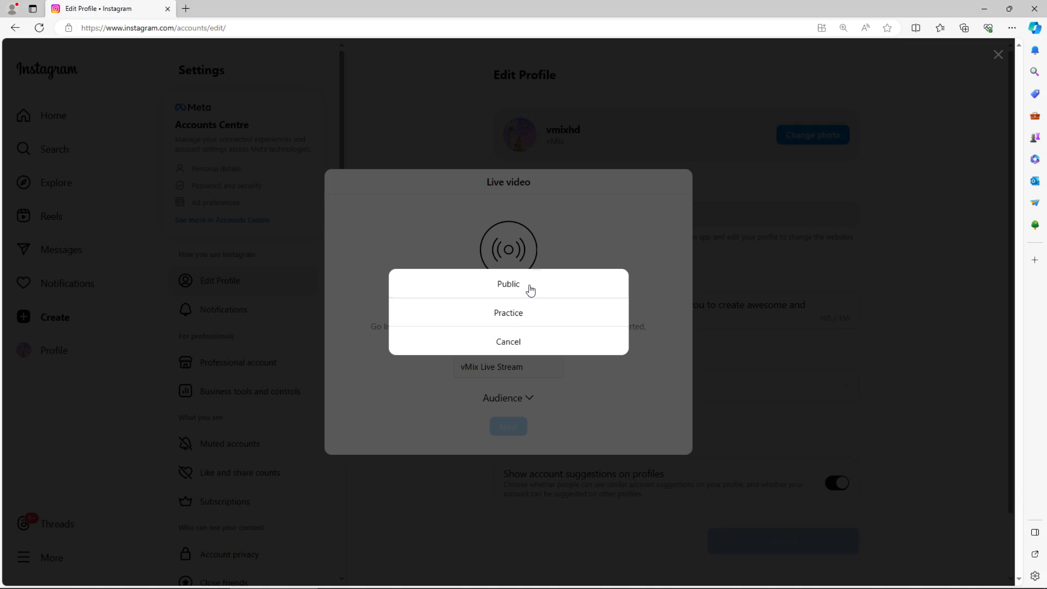
click(508, 283)
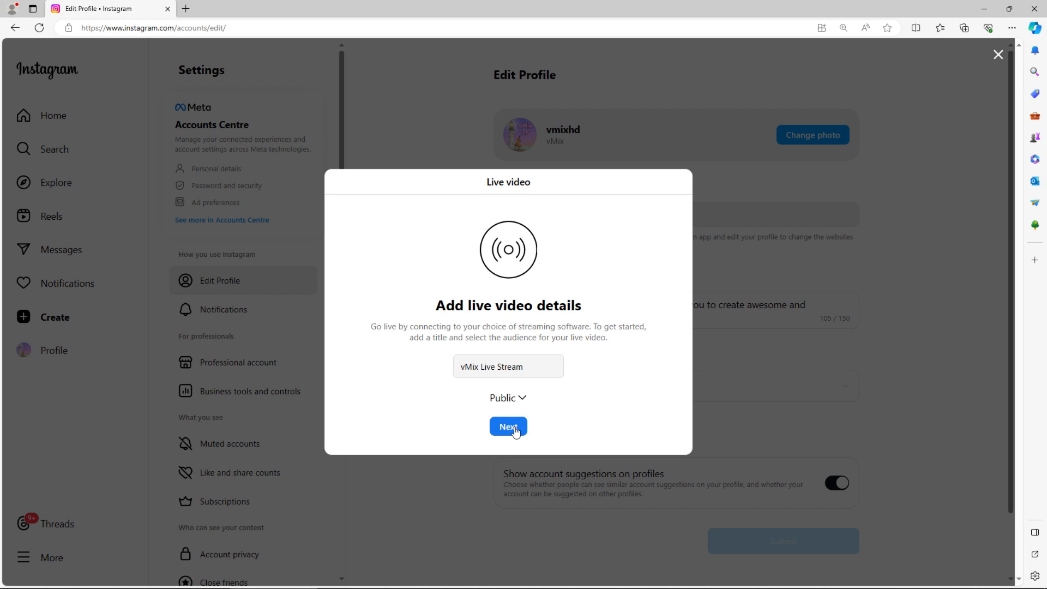
click(507, 427)
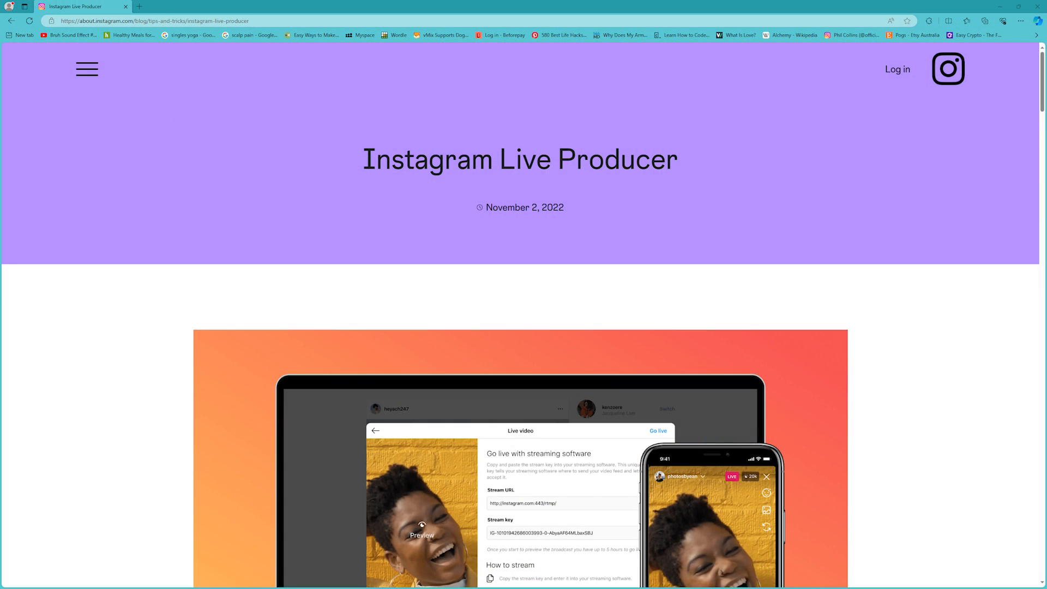
Step: Scroll the Live Producer blog to the going-live and tech requirements sections
scroll(down, 3)
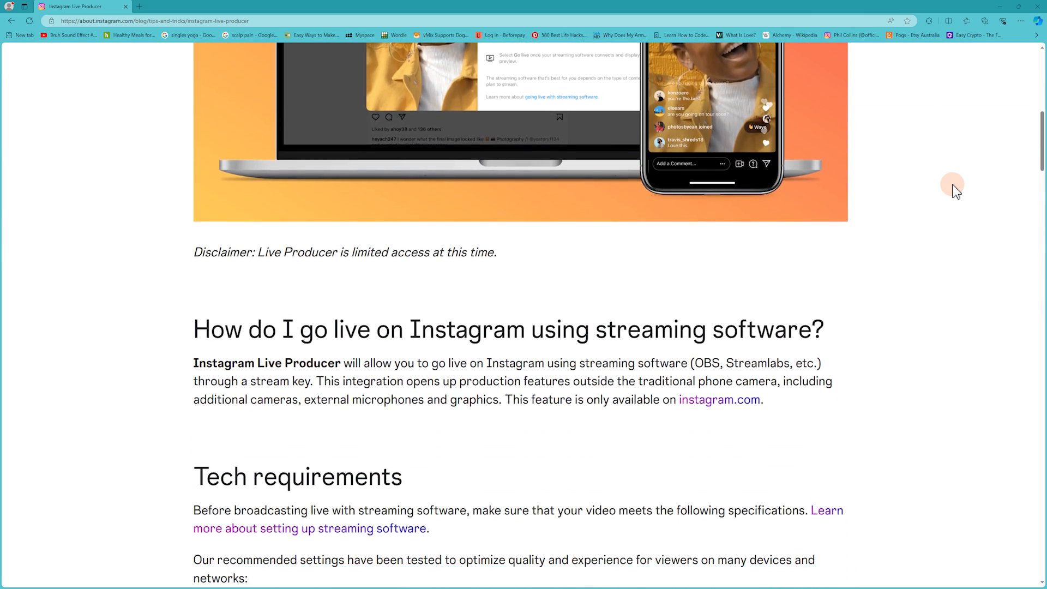
scroll(down, 3)
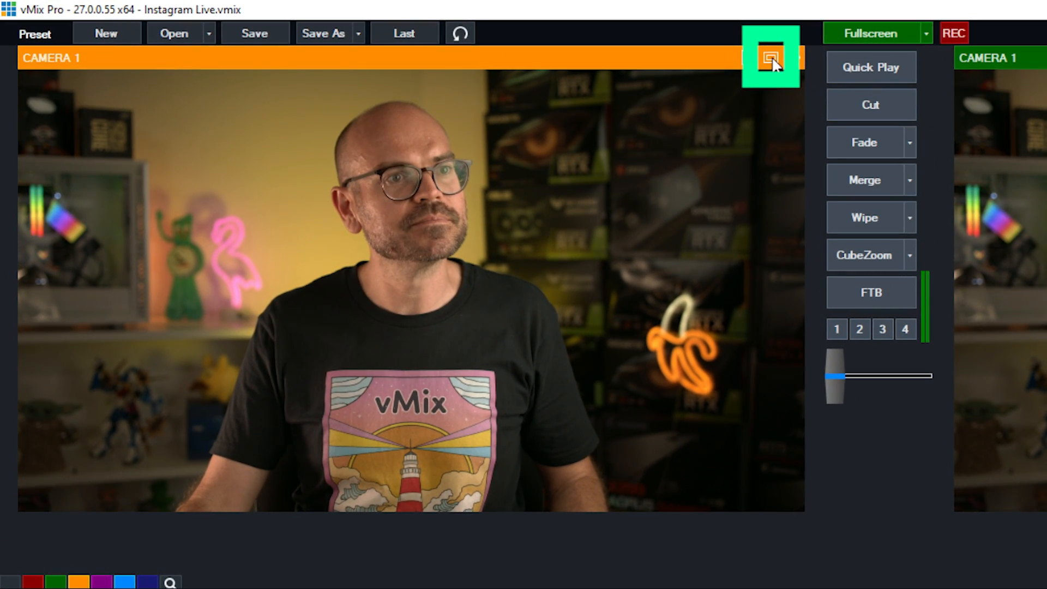
Step: Overlay a Vertical 9:16 safe-area guide on the Camera 1 preview
click(770, 57)
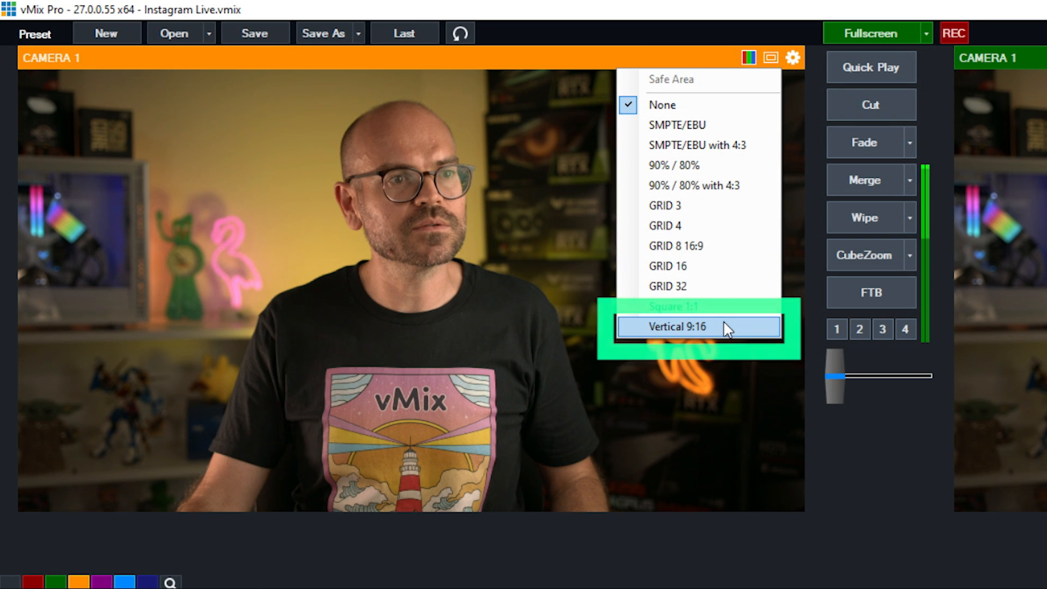
click(677, 326)
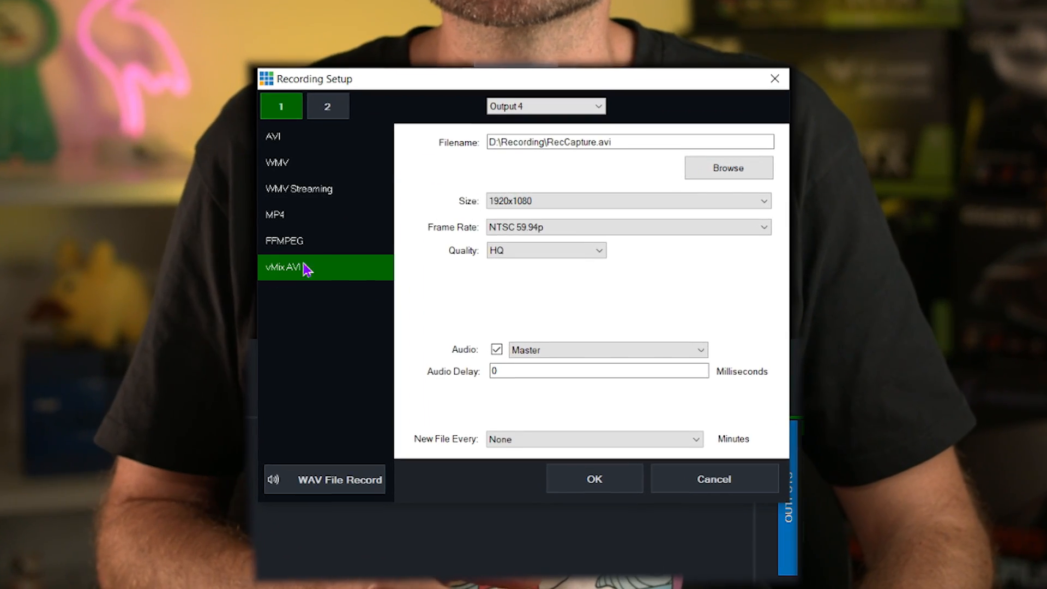
Step: Set the recording format to MP4 with a Vertical (9:16) frame size
click(275, 215)
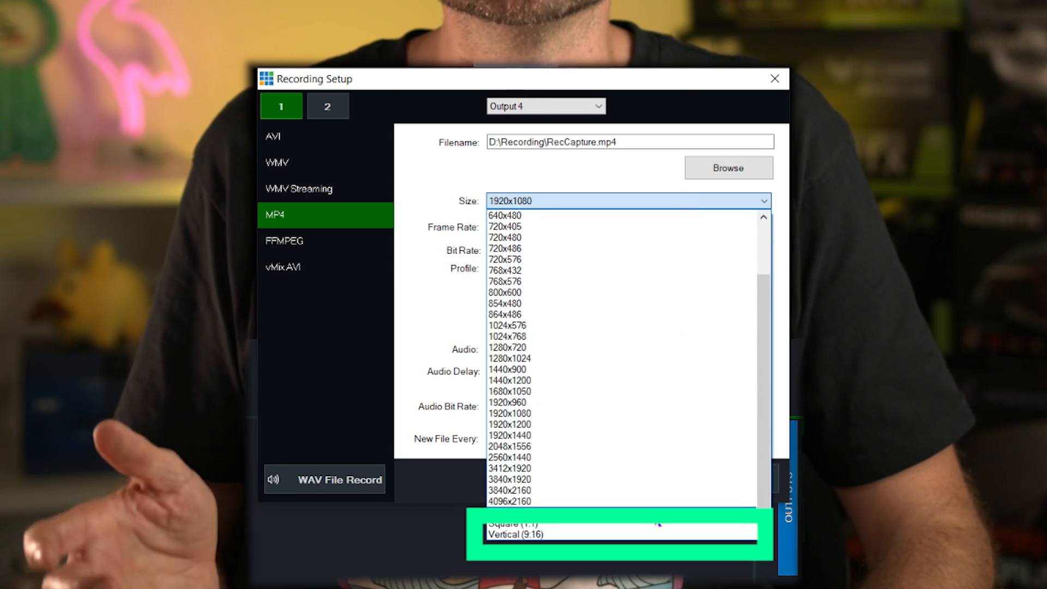
click(522, 534)
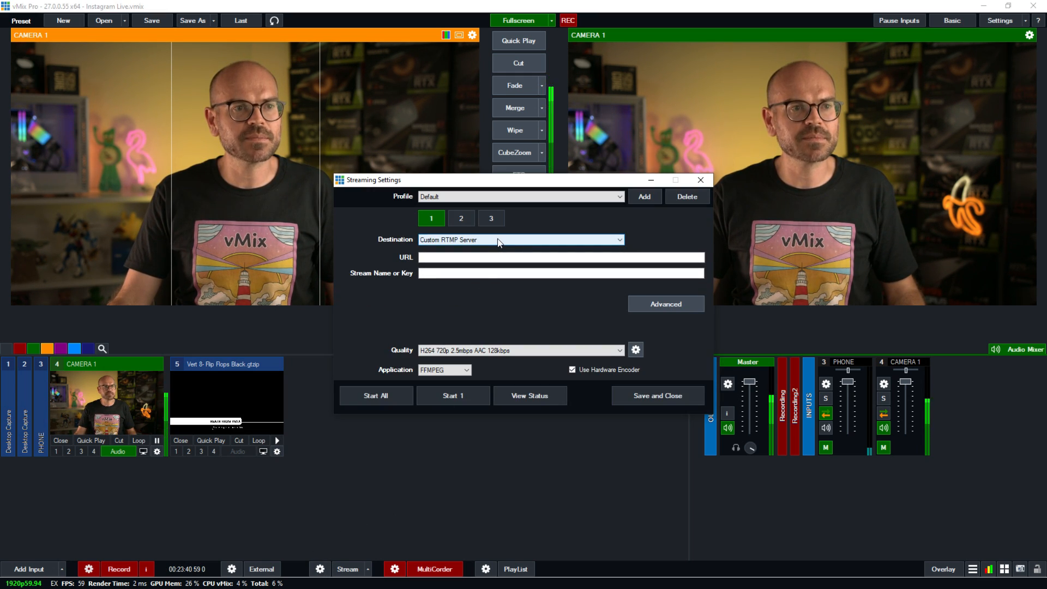
Step: Choose Custom RTMP Server as the streaming destination
click(520, 240)
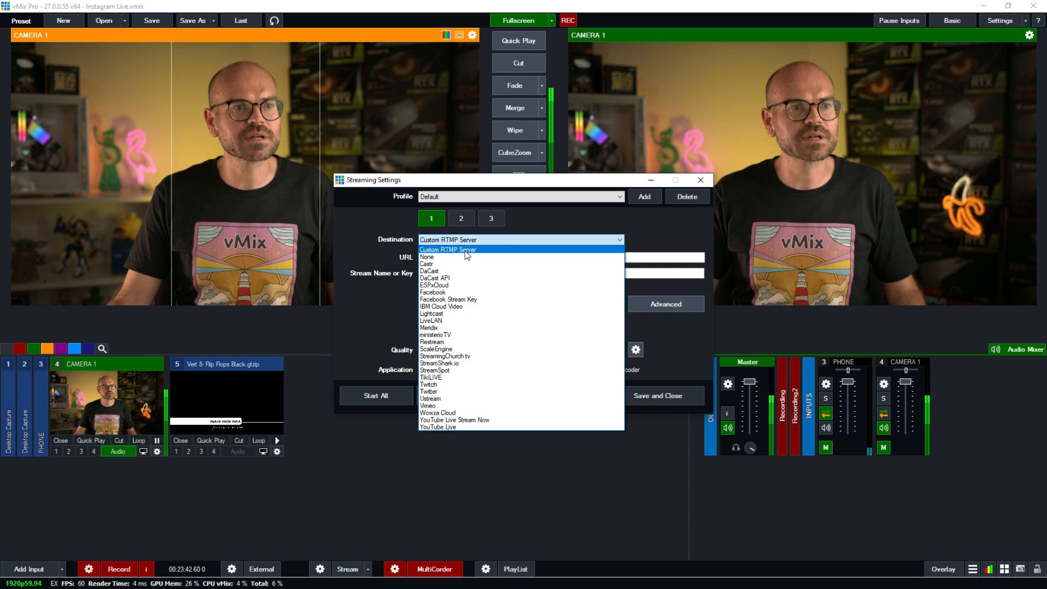
click(448, 248)
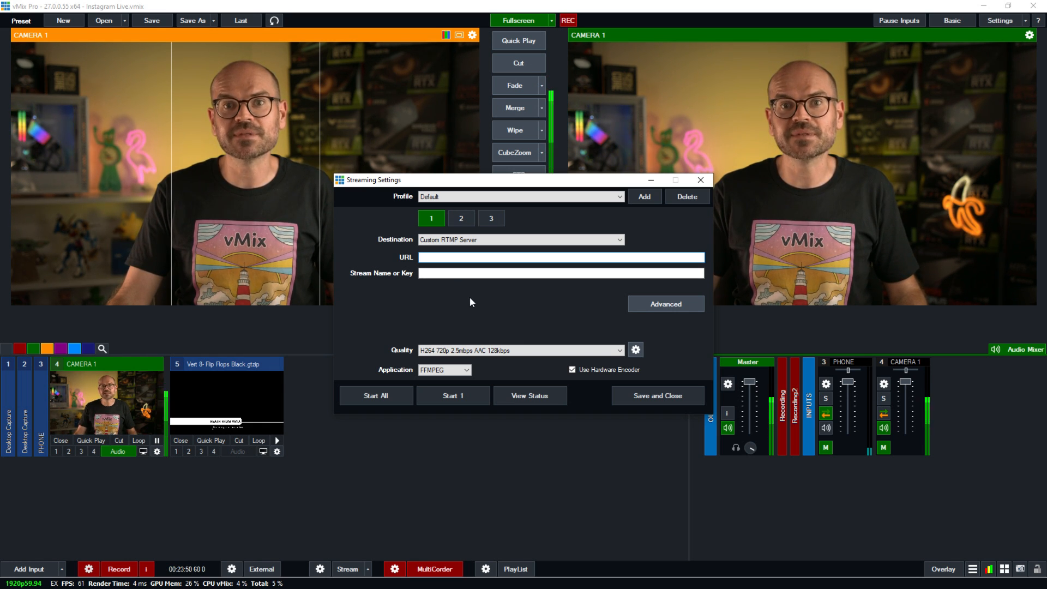
click(560, 257)
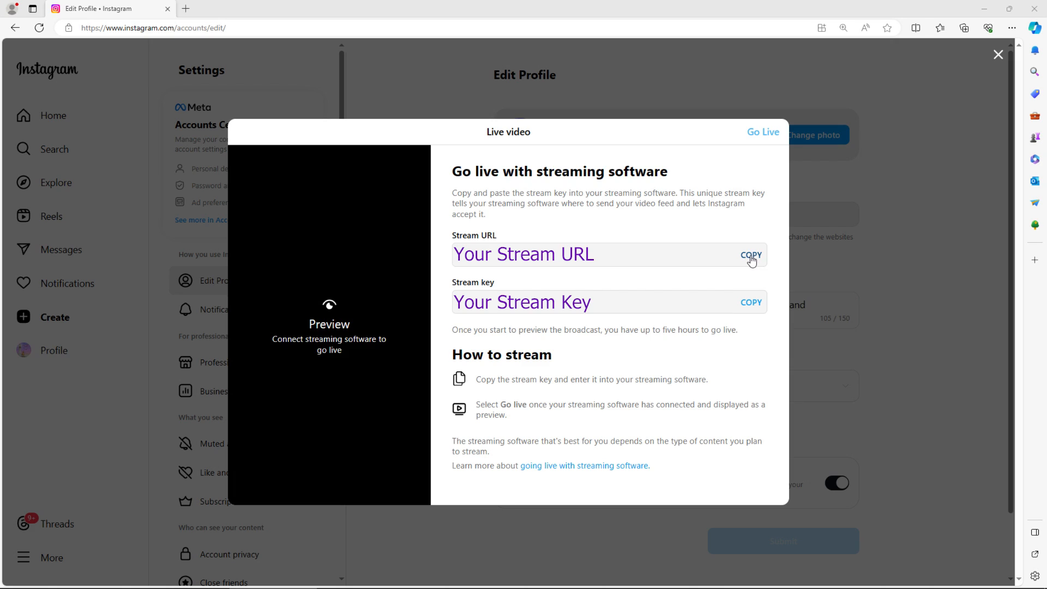
Step: Copy the Instagram live video's Stream URL for the Custom RTMP Server destination
click(750, 254)
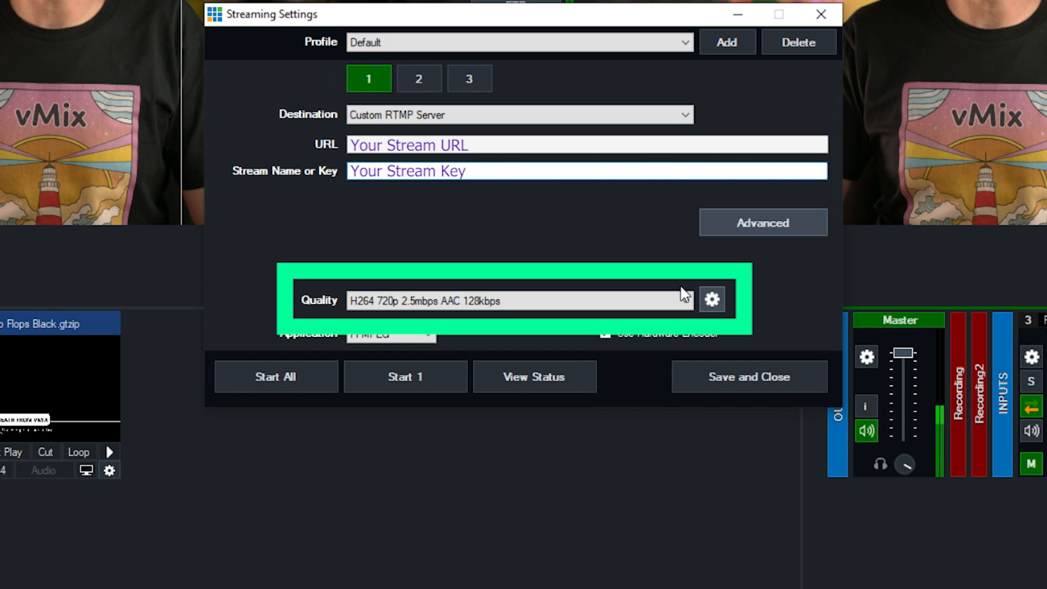
Step: Choose quality Vertical H264 1280p 3.5mbps Main AAC 128kbps and save the streaming settings
click(519, 301)
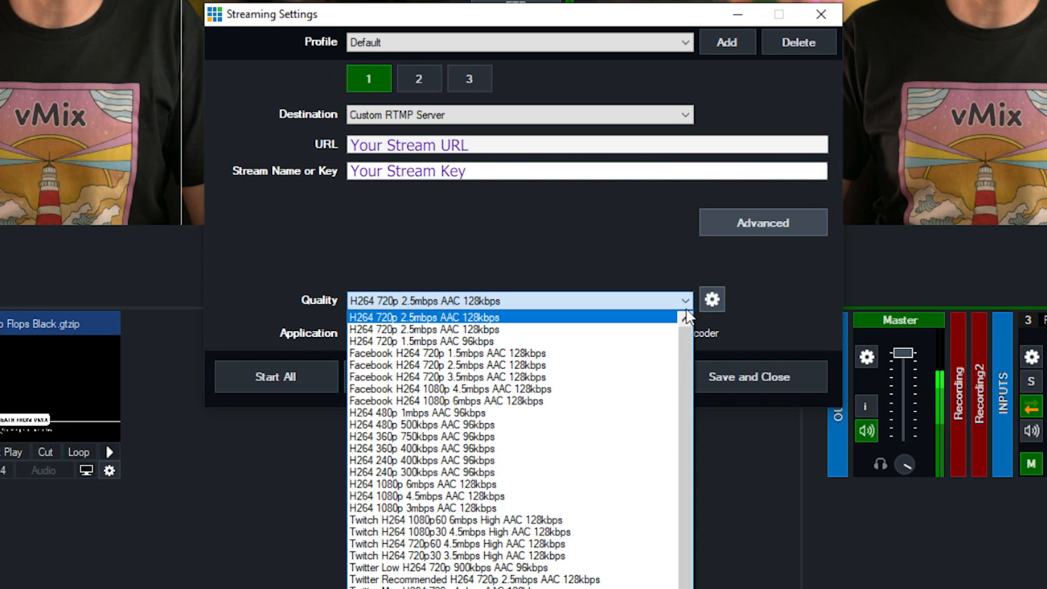
scroll(down, 3)
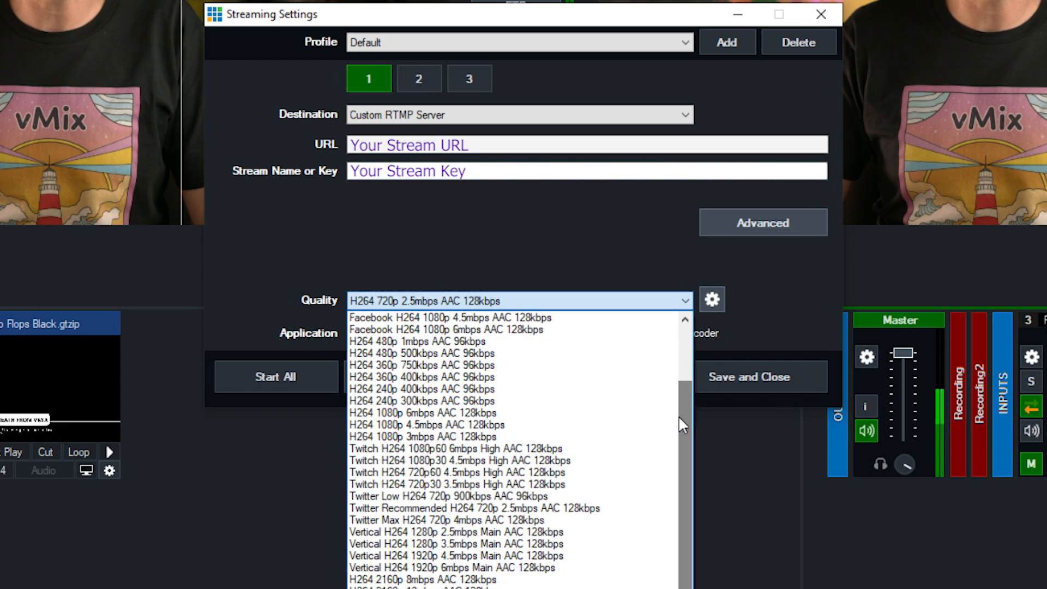
mouse_move(444, 543)
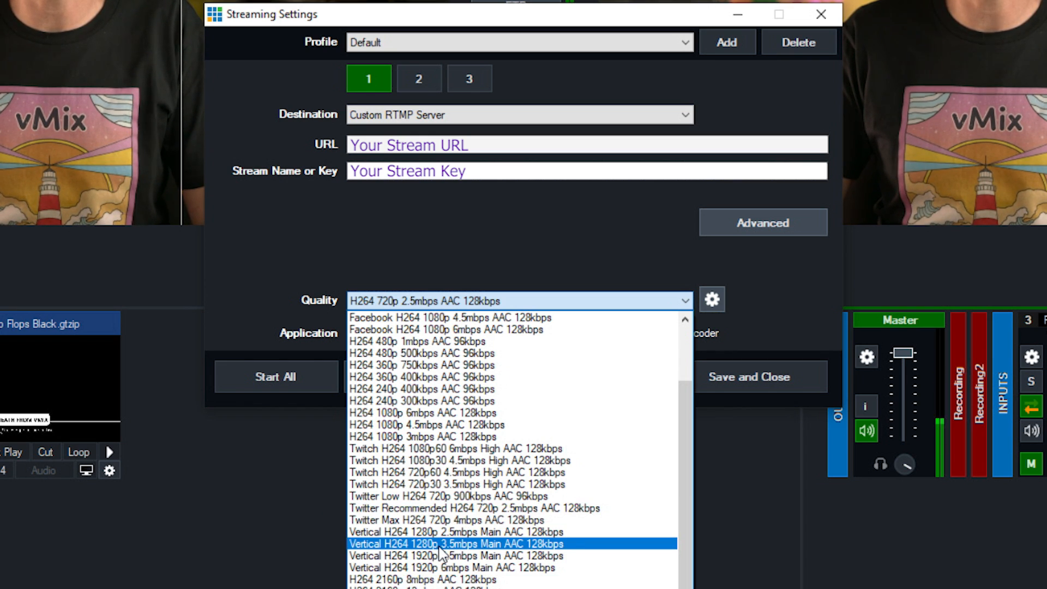
click(456, 543)
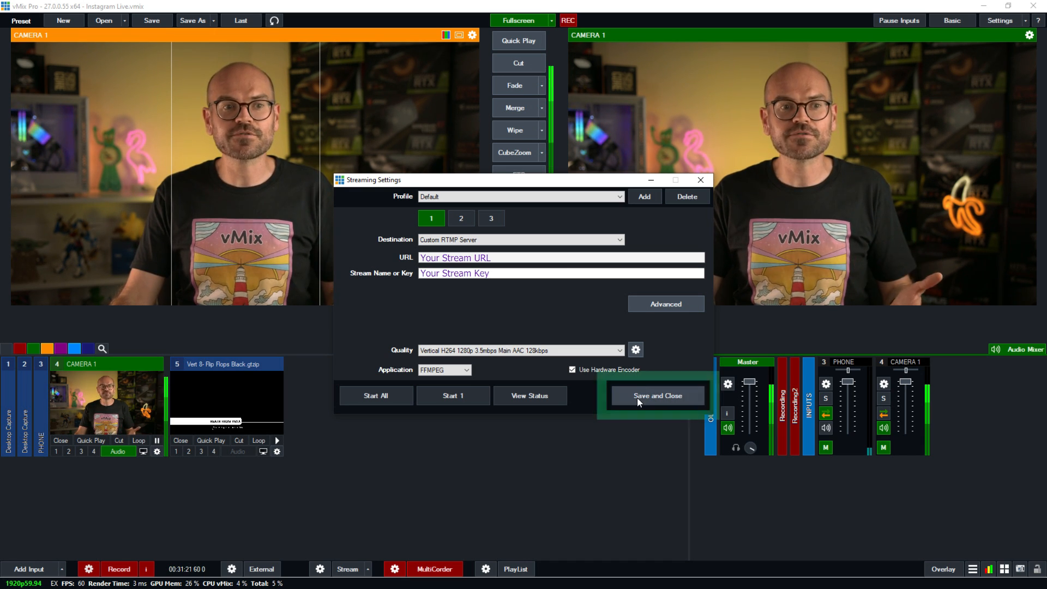
click(656, 395)
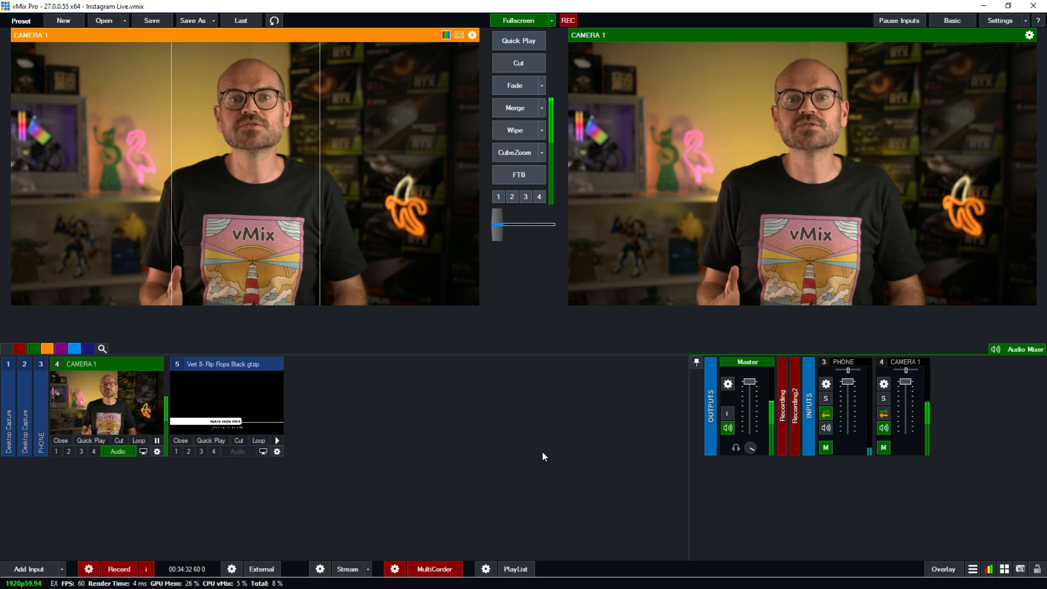
click(347, 569)
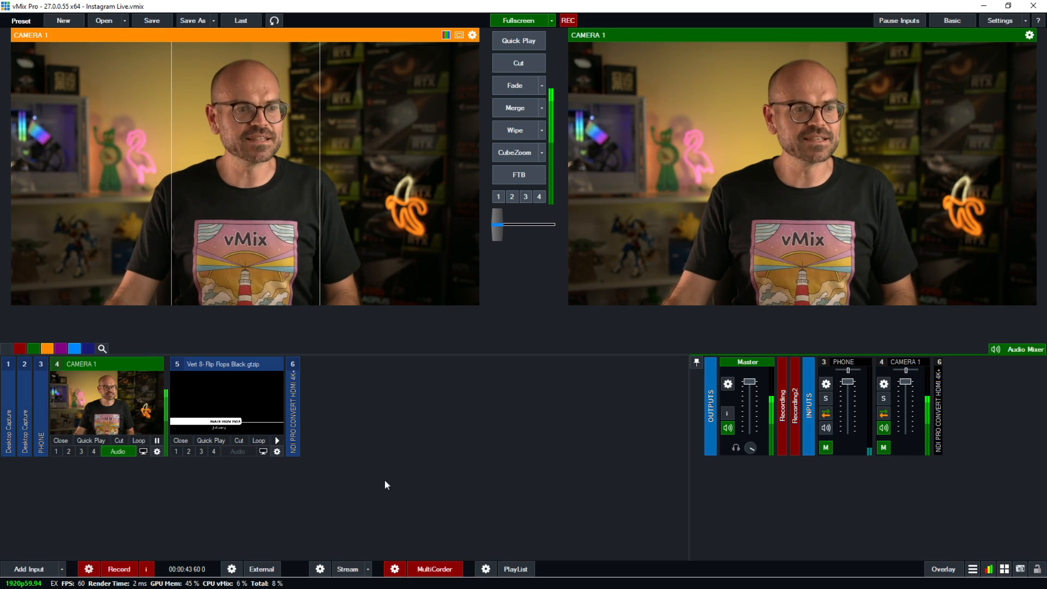
mouse_move(347, 570)
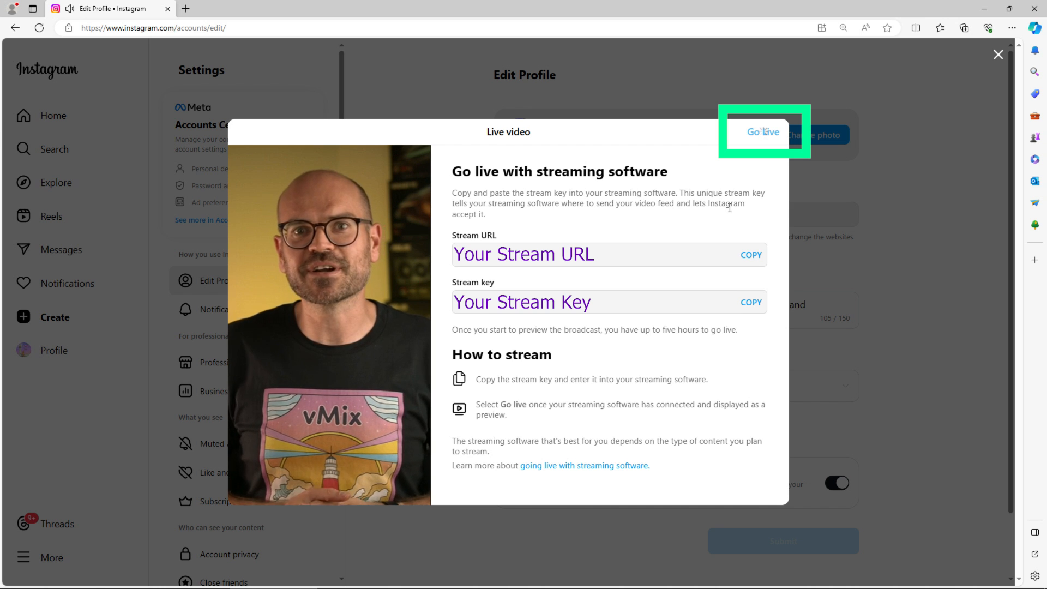
Step: Go live on Instagram with the vMix stream and follow the incoming viewer comments
click(762, 132)
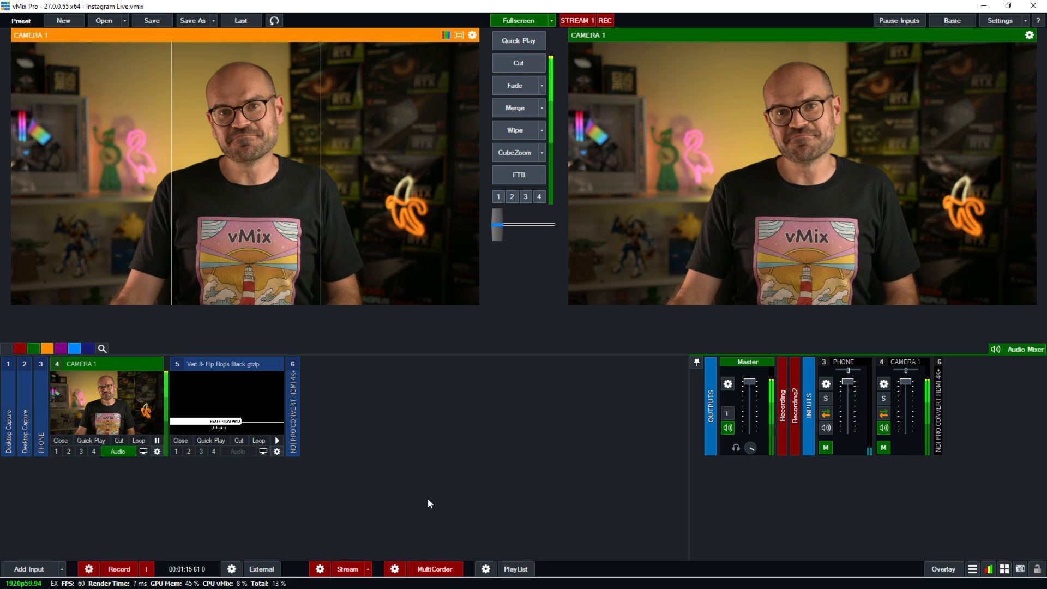
mouse_move(419, 489)
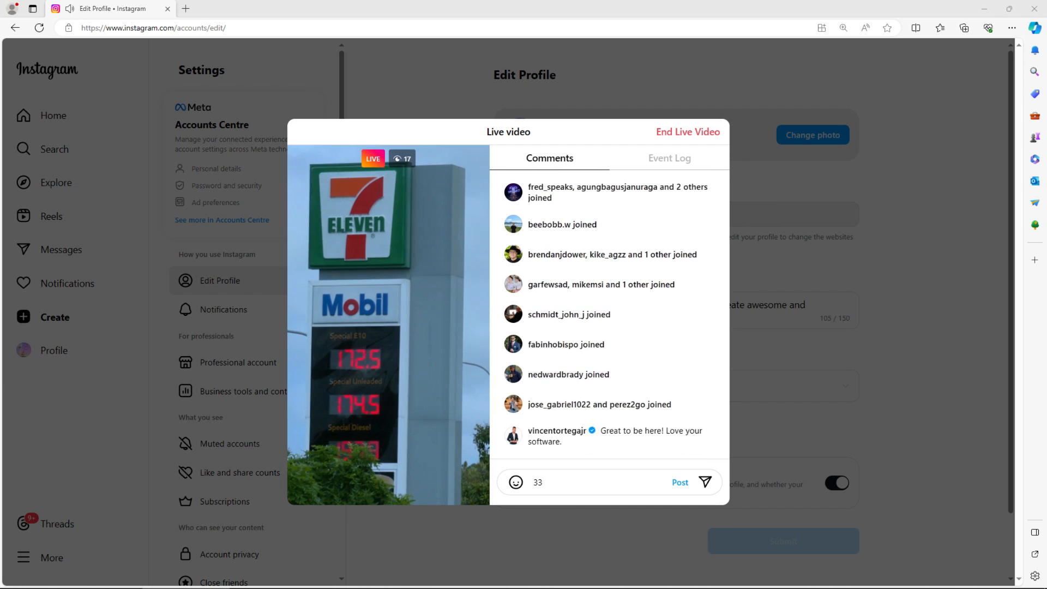
scroll(down, 3)
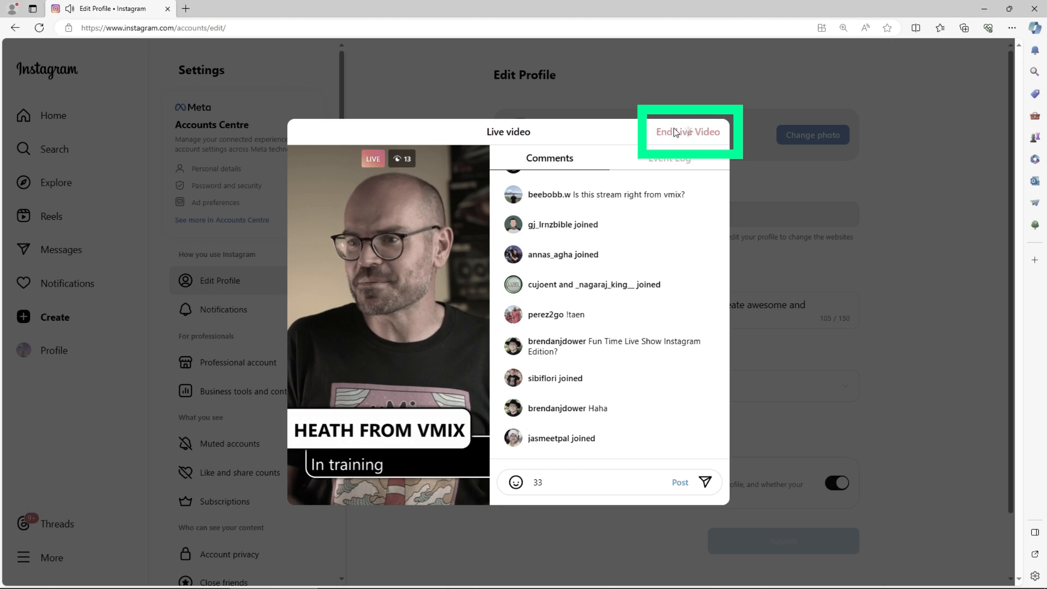
click(687, 132)
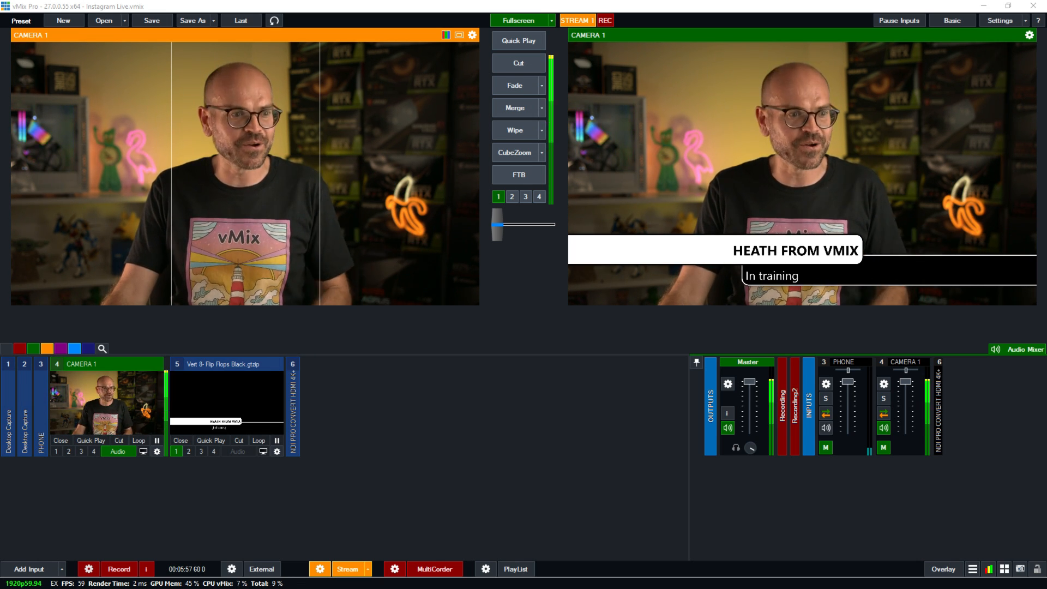
Step: Stop the vMix stream so the Instagram broadcast ends
click(347, 568)
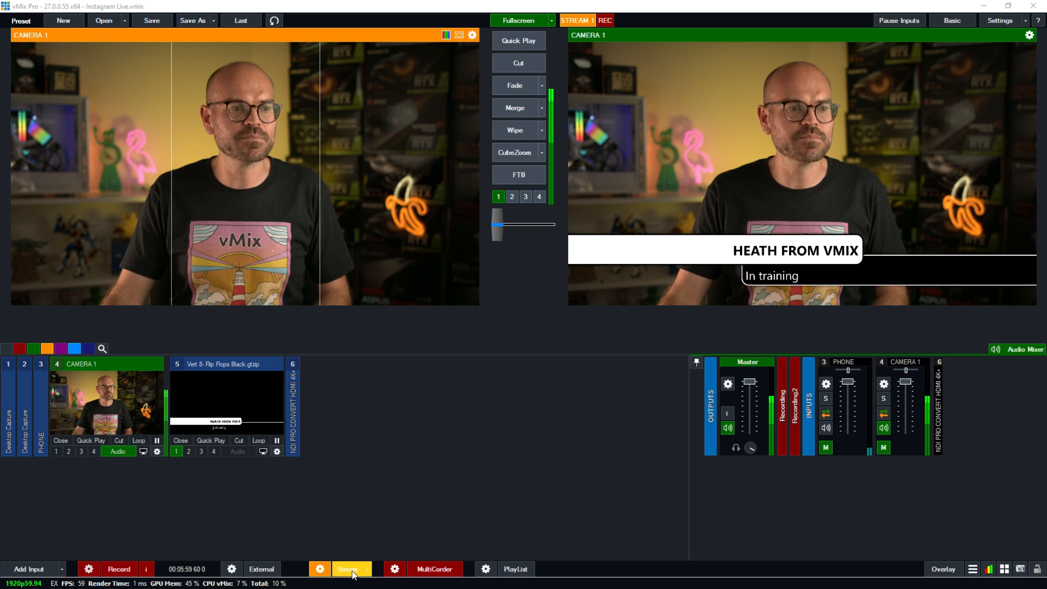
click(347, 569)
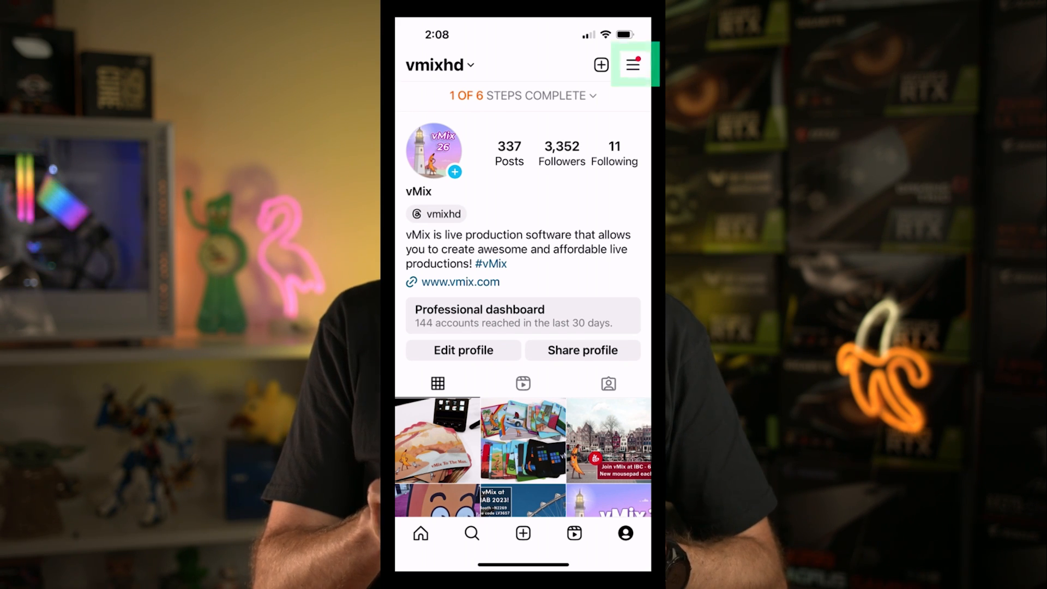
Step: Reach the Live archive from the profile's account options, listing the 18 Dec and 15 Dec broadcasts
click(632, 64)
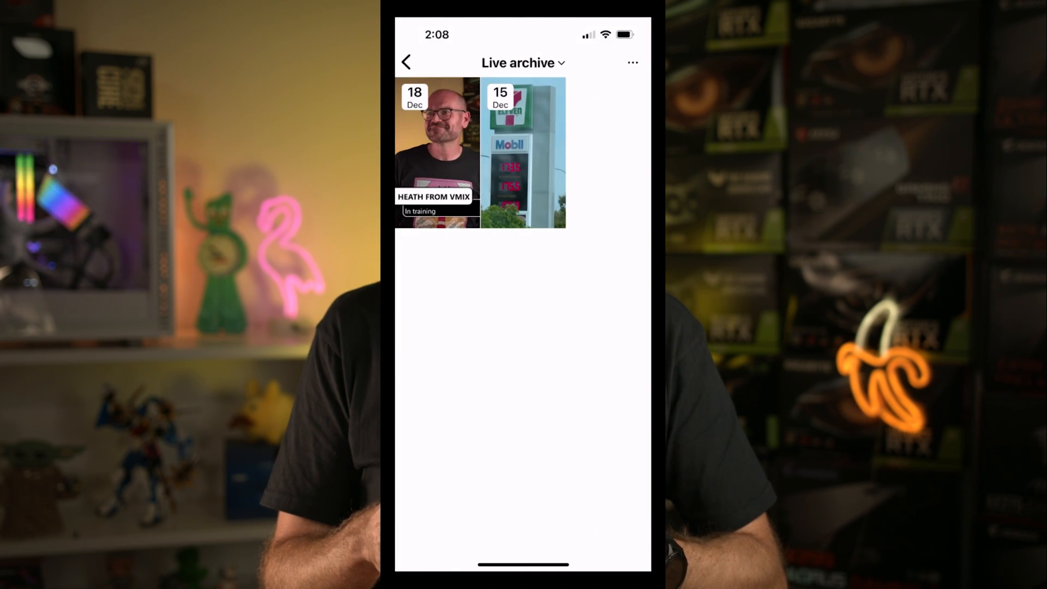
click(436, 151)
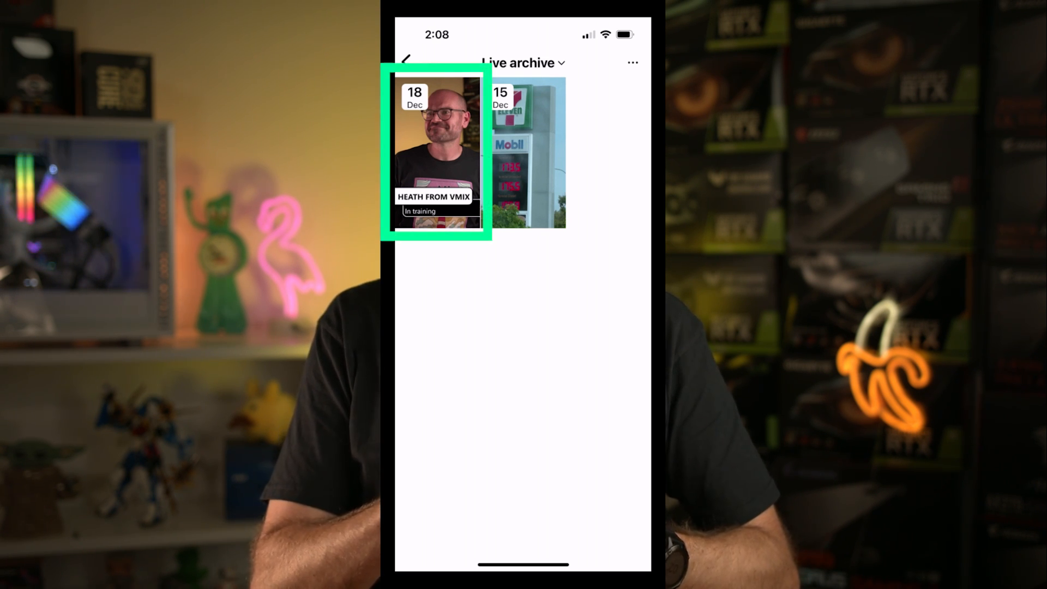
Step: View the archived 18 Dec live recording and start sharing it
click(437, 151)
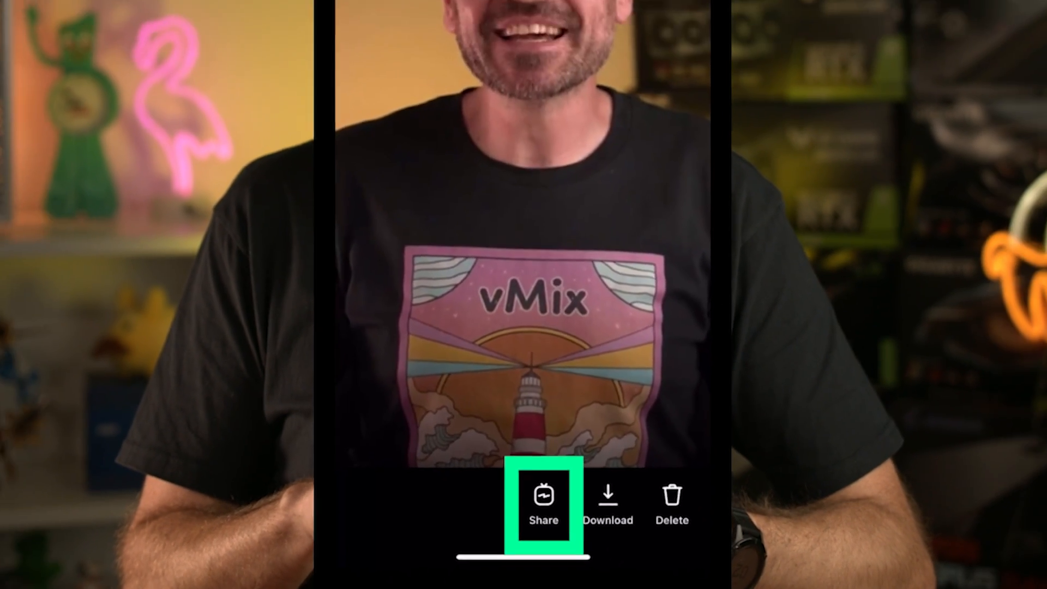
click(543, 503)
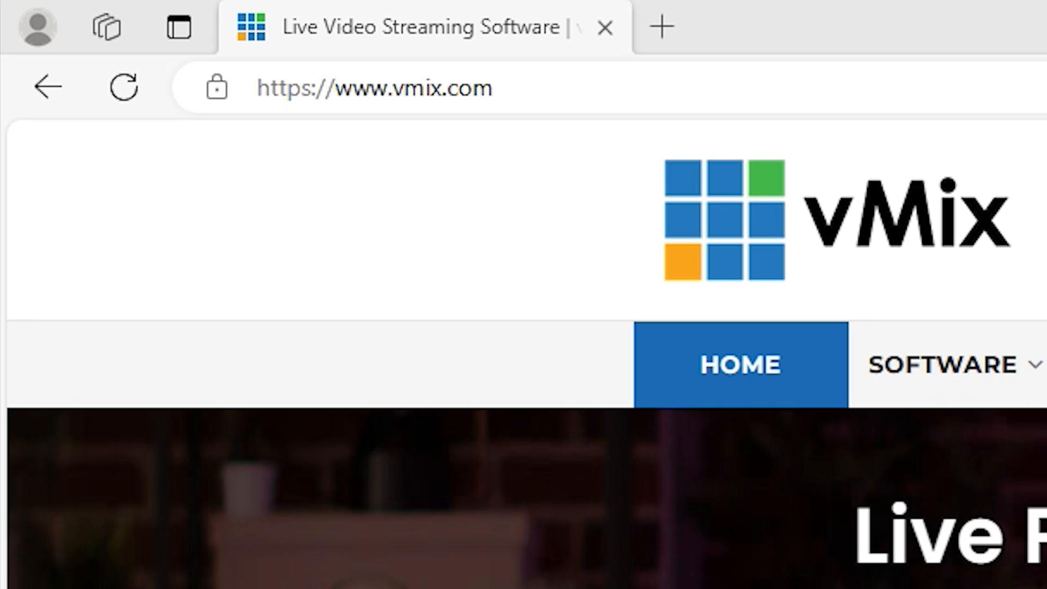
click(933, 138)
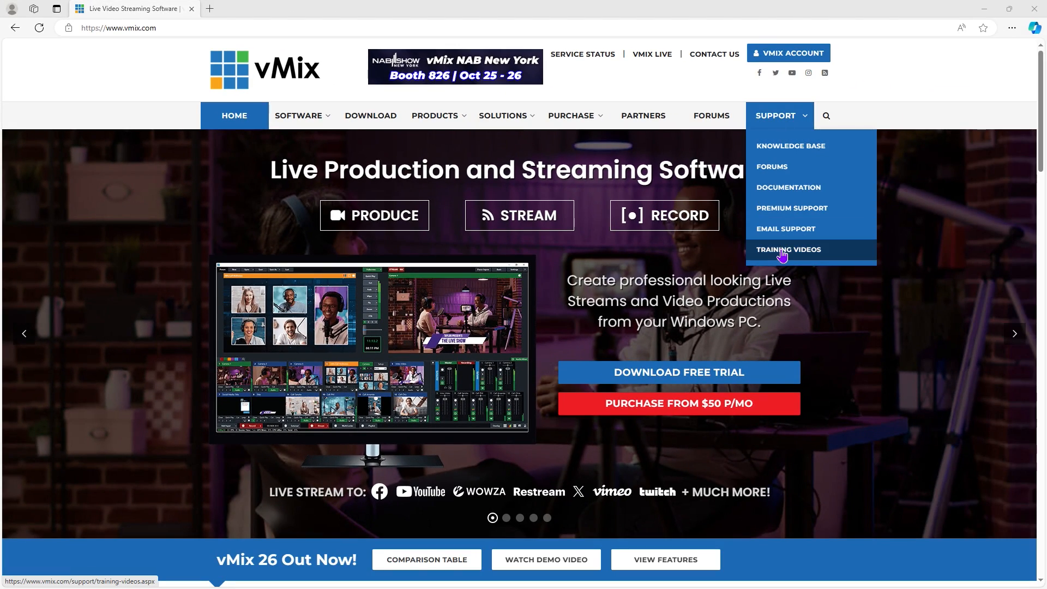
mouse_move(665, 380)
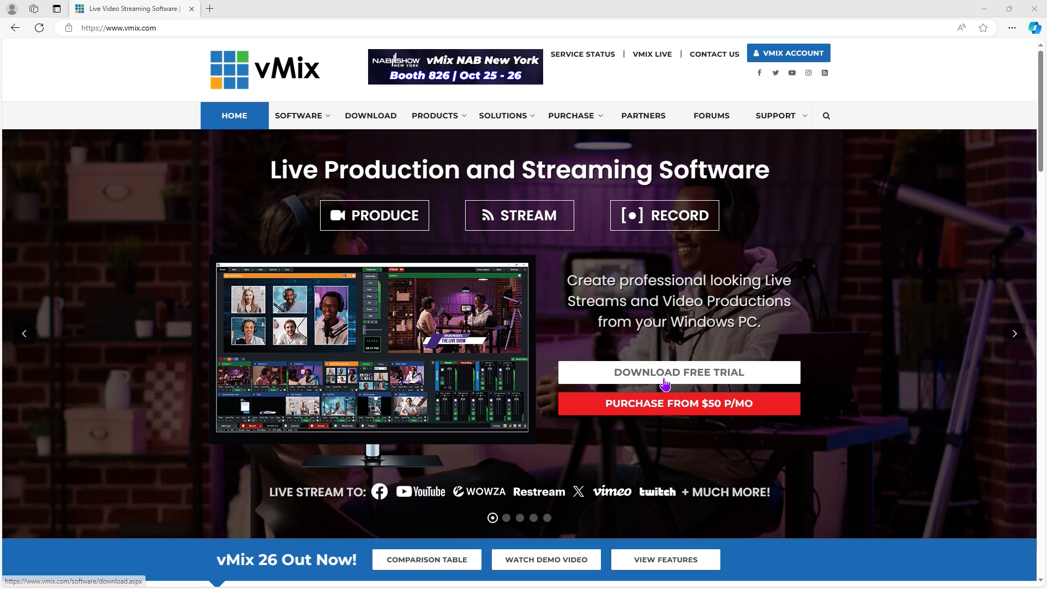